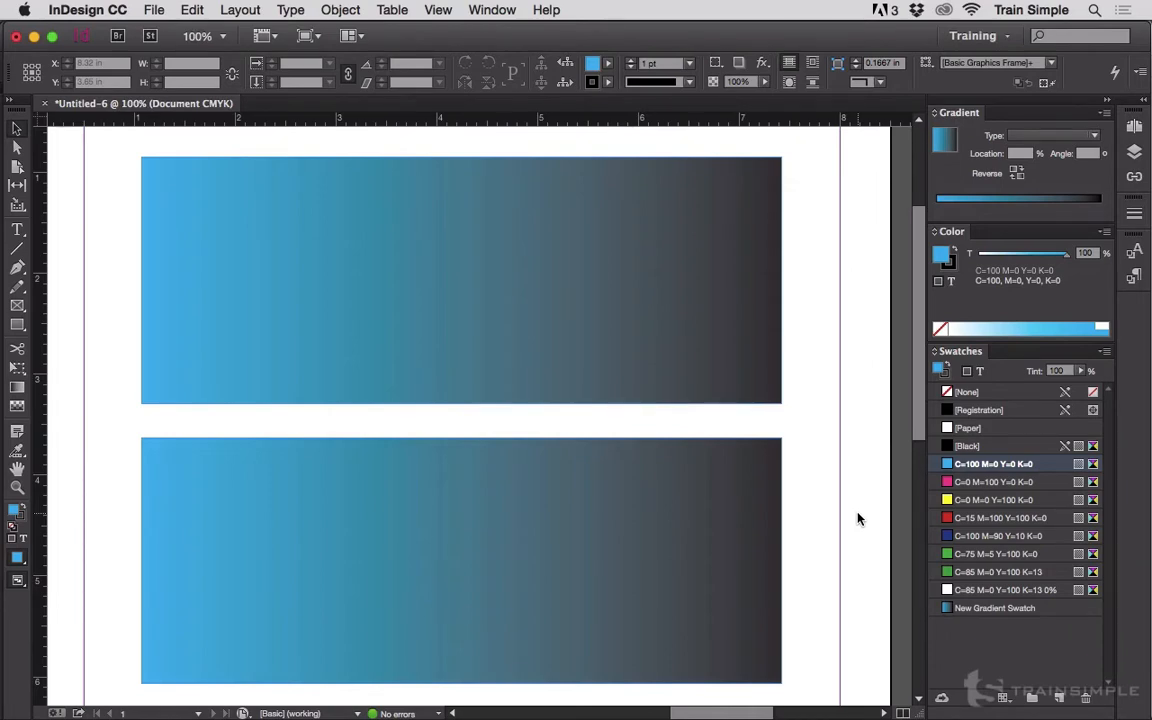
Inspect the cyan and black ends of both rectangles' gradients
click(460, 280)
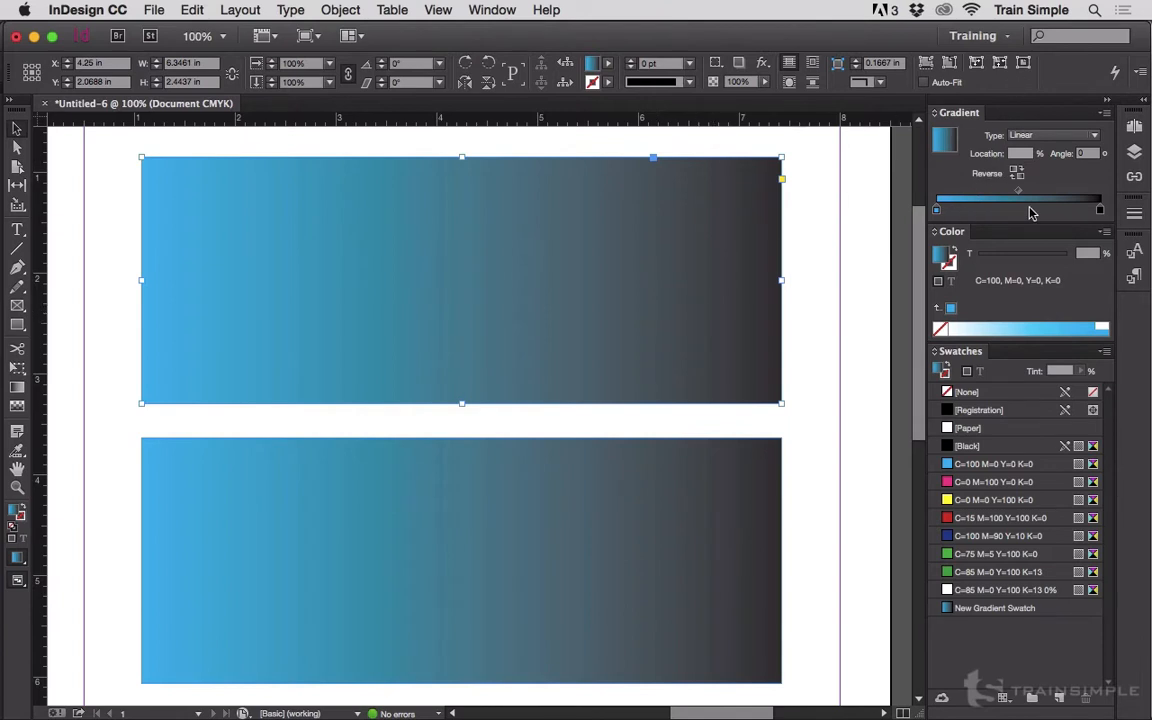
mouse_move(970, 217)
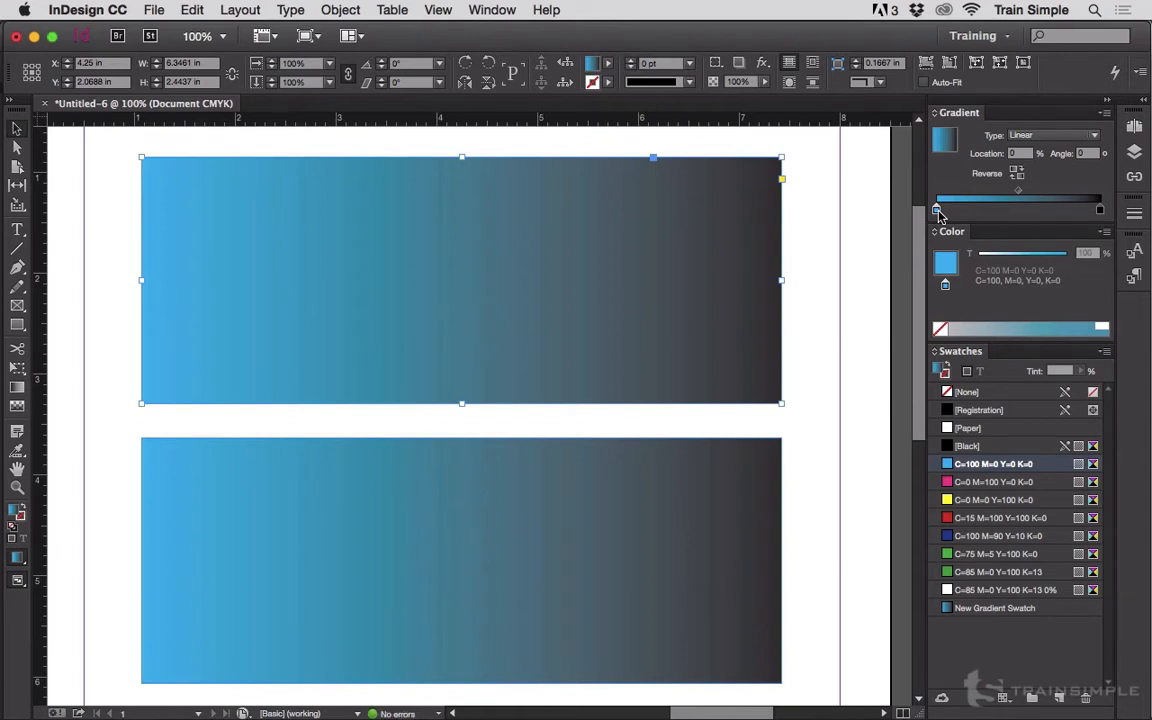
mouse_move(1008, 214)
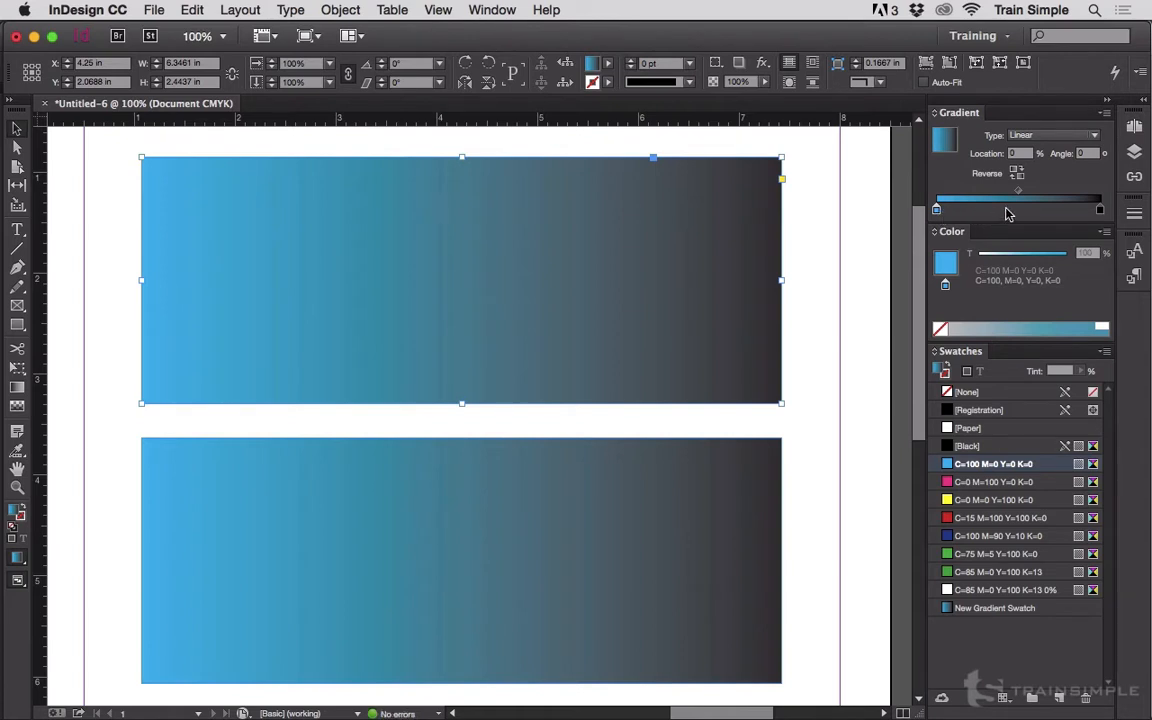
click(1100, 210)
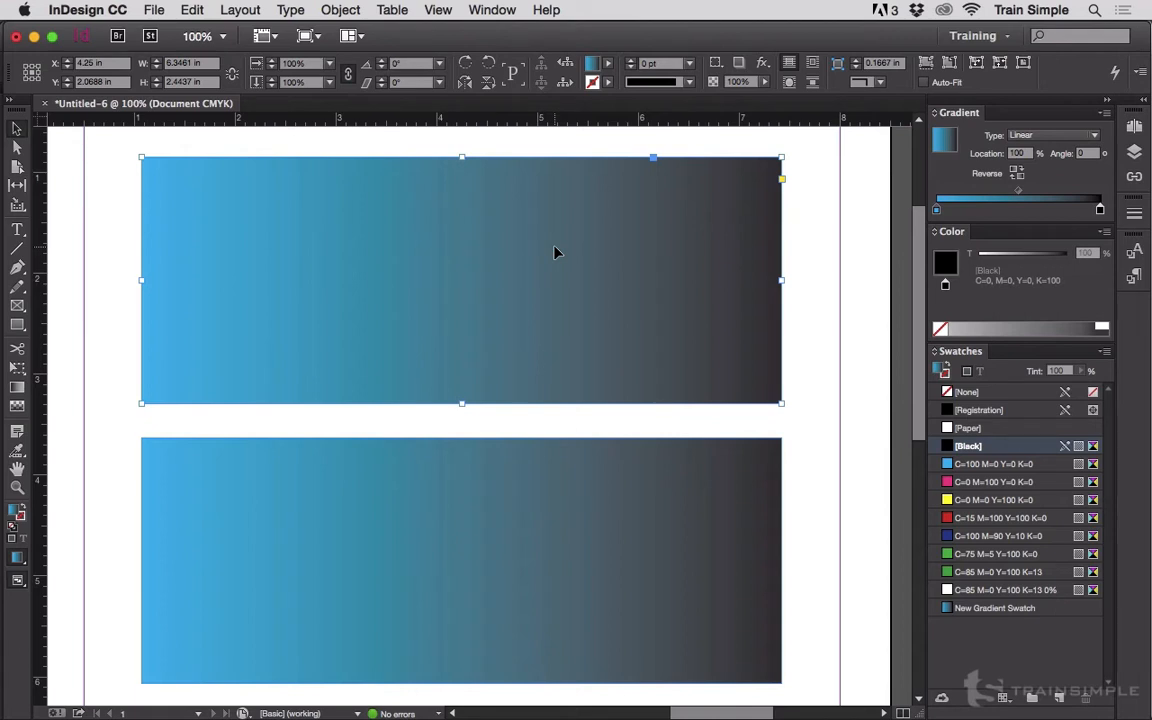
mouse_move(556, 251)
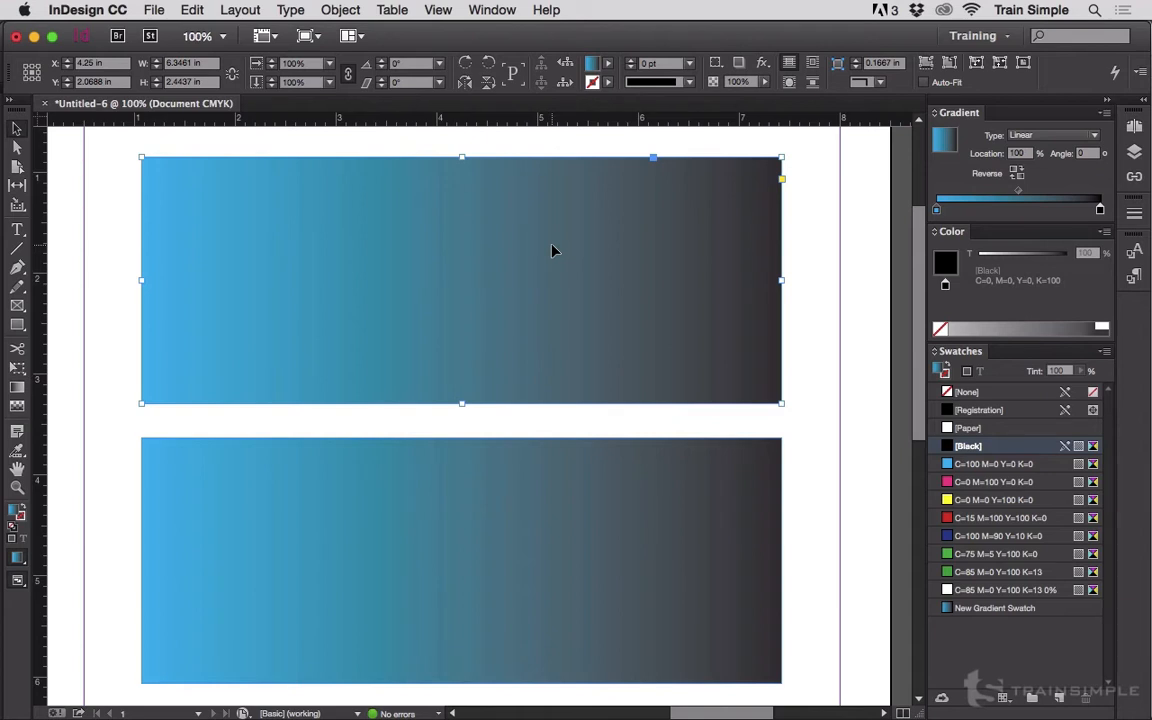
mouse_move(575, 404)
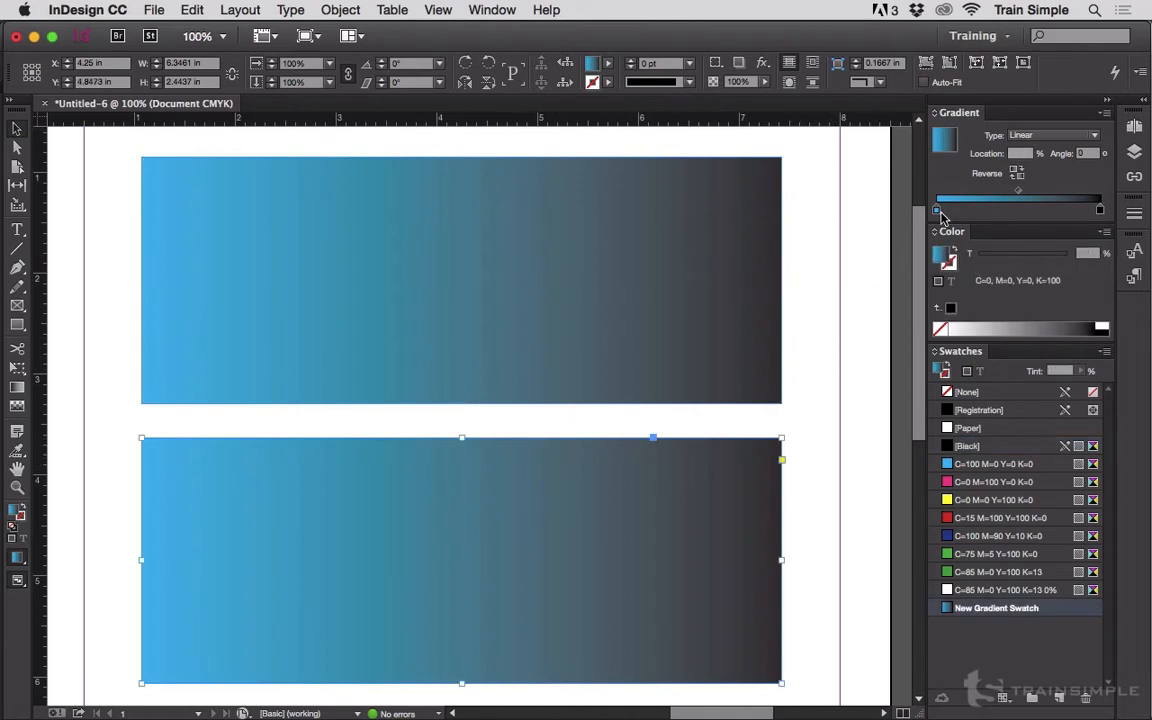
click(937, 209)
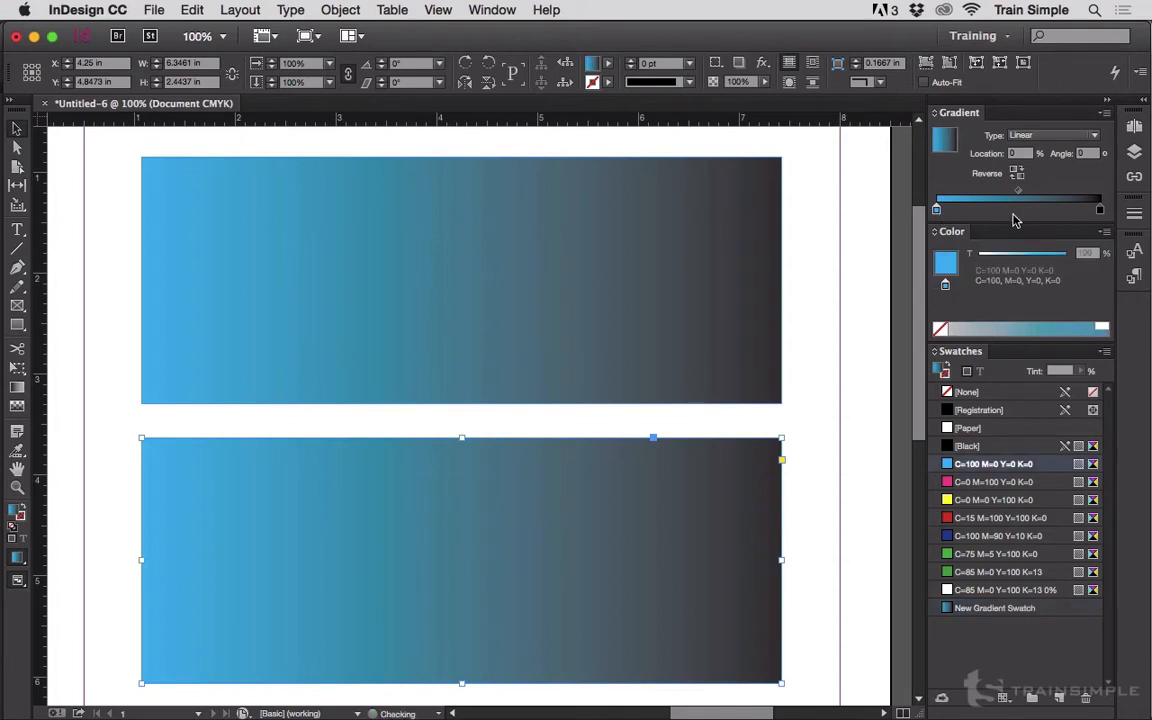
click(1099, 209)
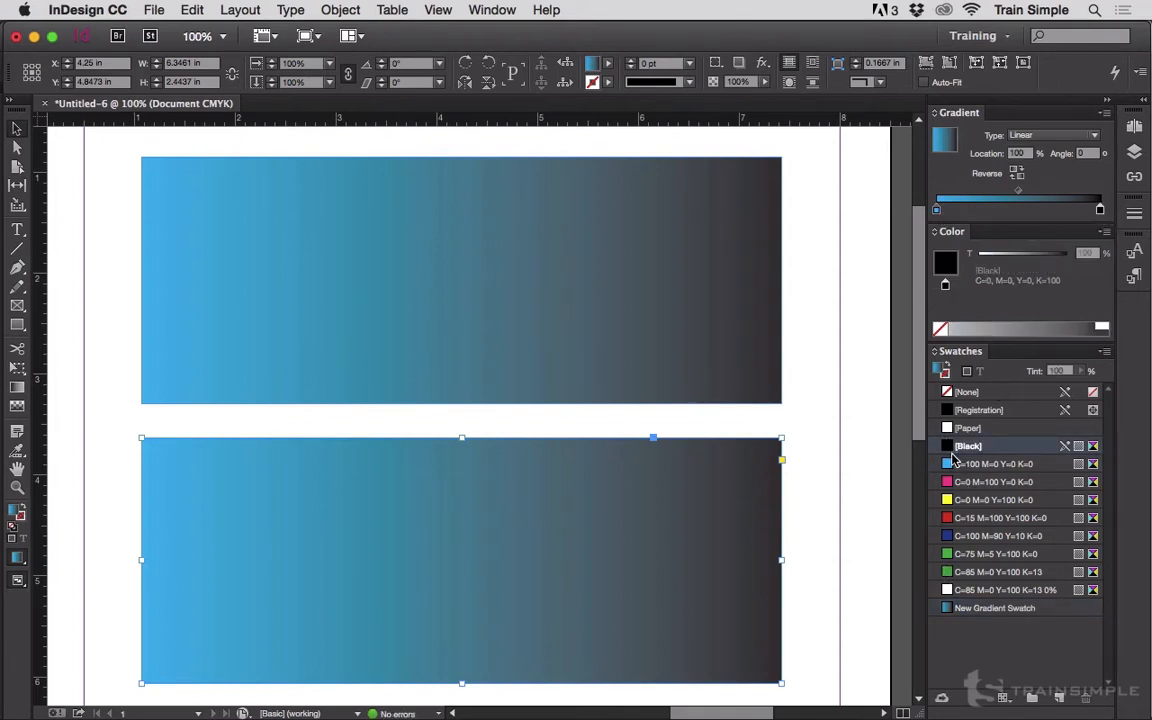
mouse_move(970, 463)
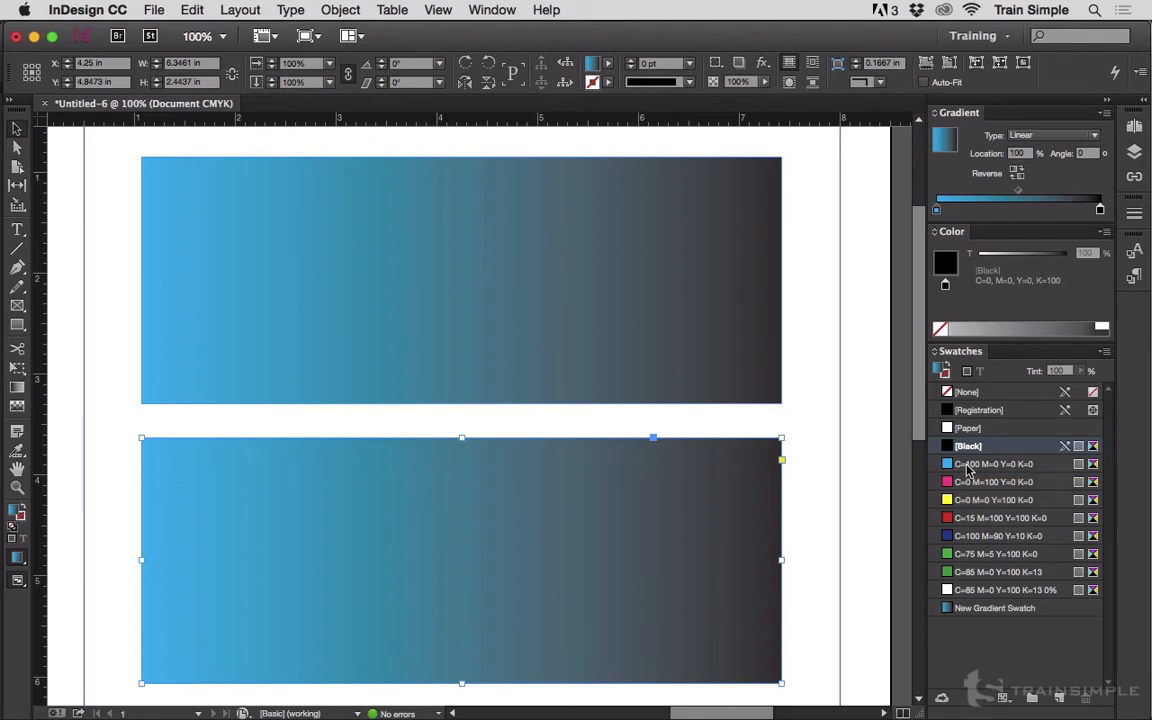
Duplicate the 100% cyan swatch and fill the bottom rectangle solid with the copy
click(994, 463)
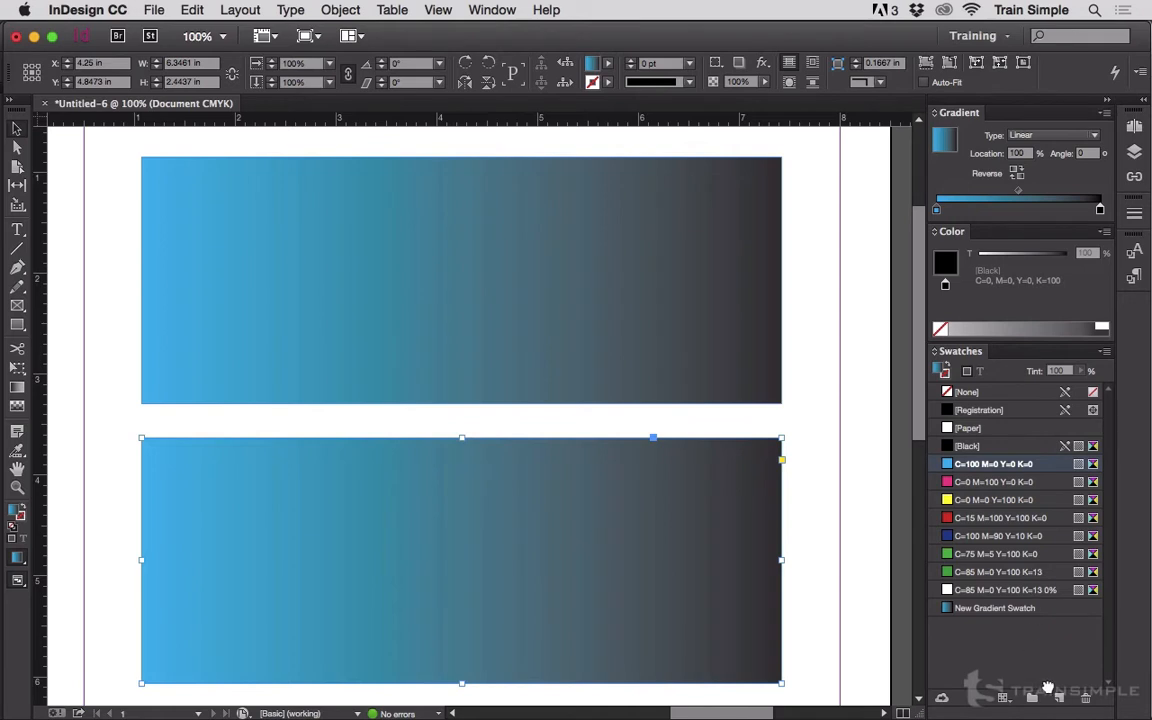
click(1057, 697)
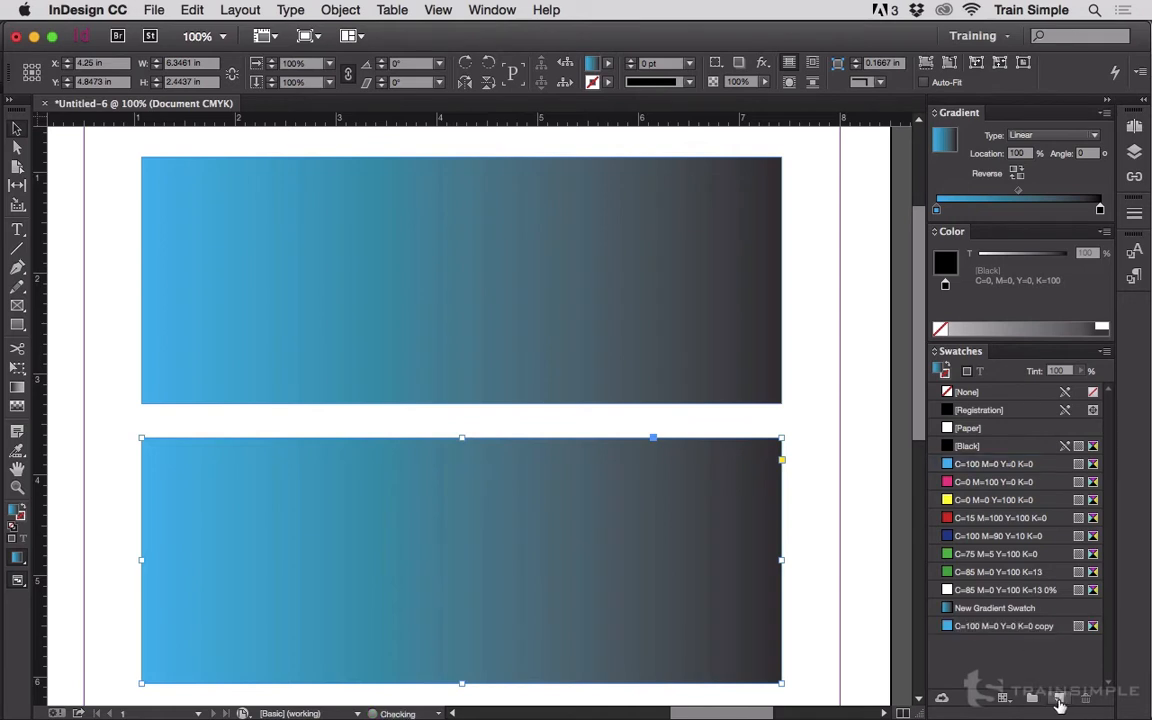
mouse_move(967, 625)
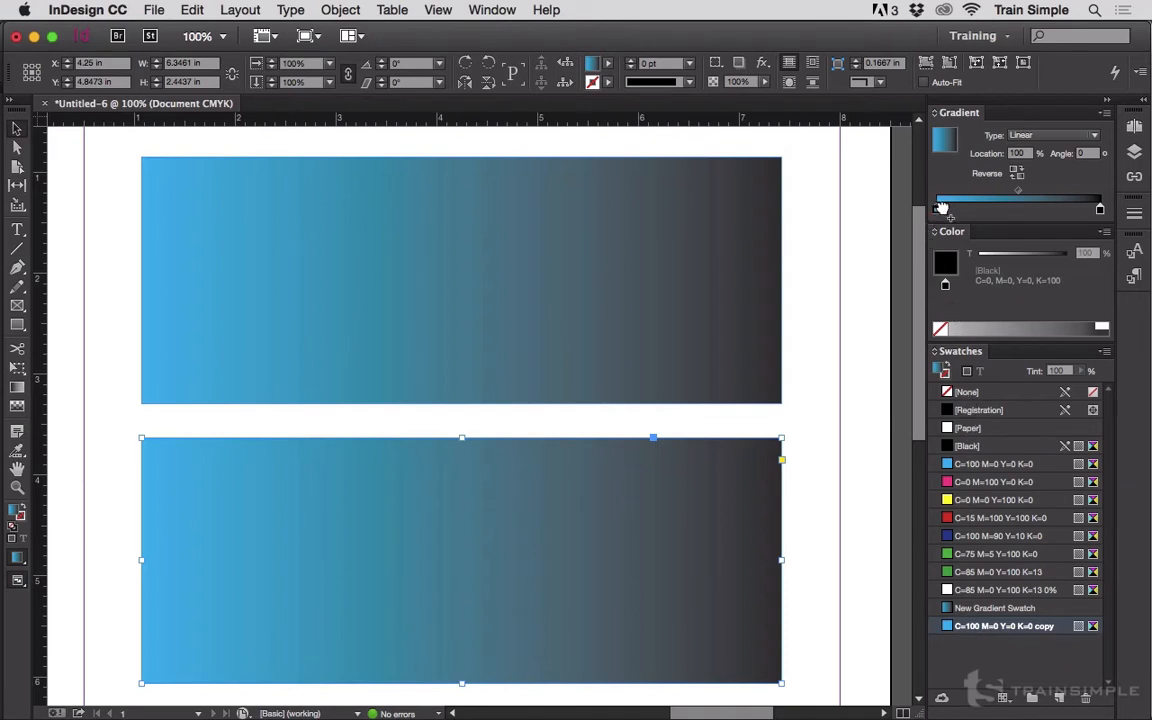
click(1000, 625)
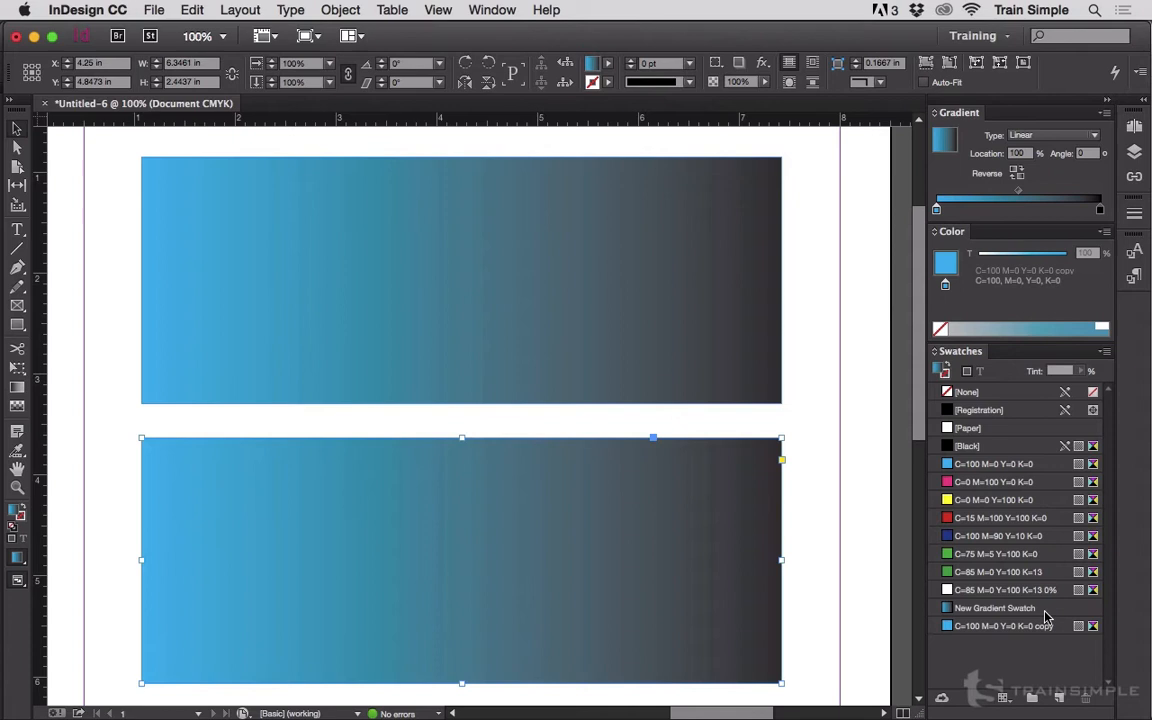
click(1000, 626)
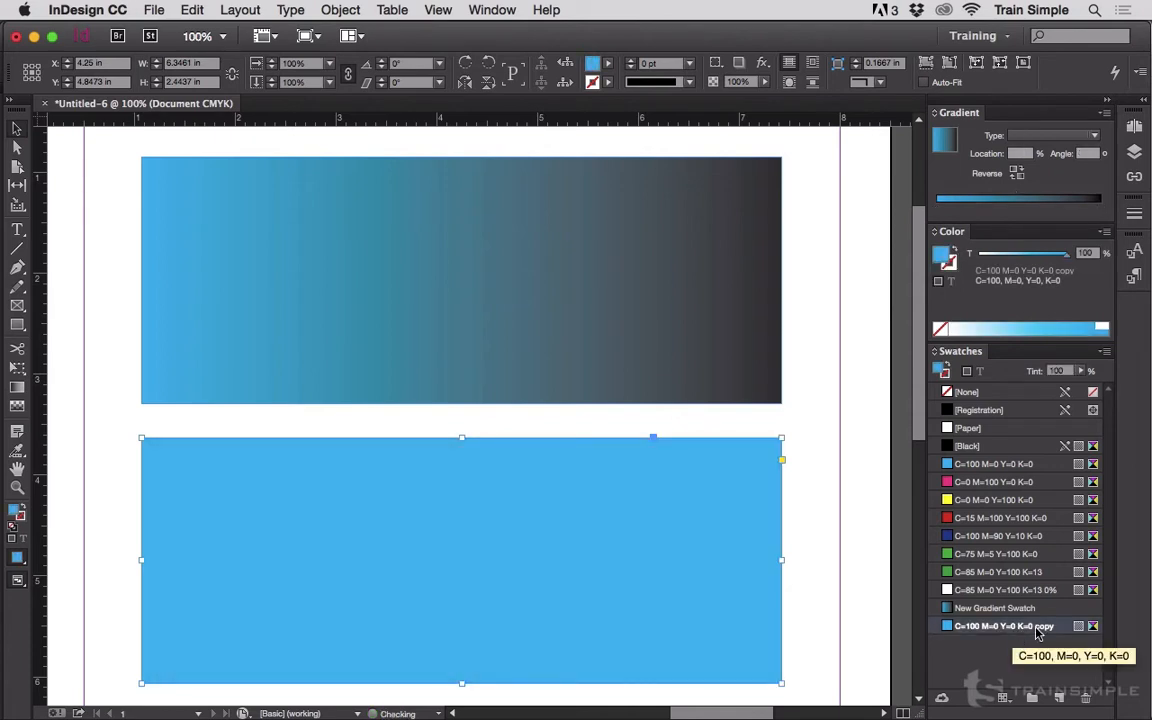
Change the copied cyan swatch's Color Type to Spot in Swatch Options and confirm
double_click(1000, 625)
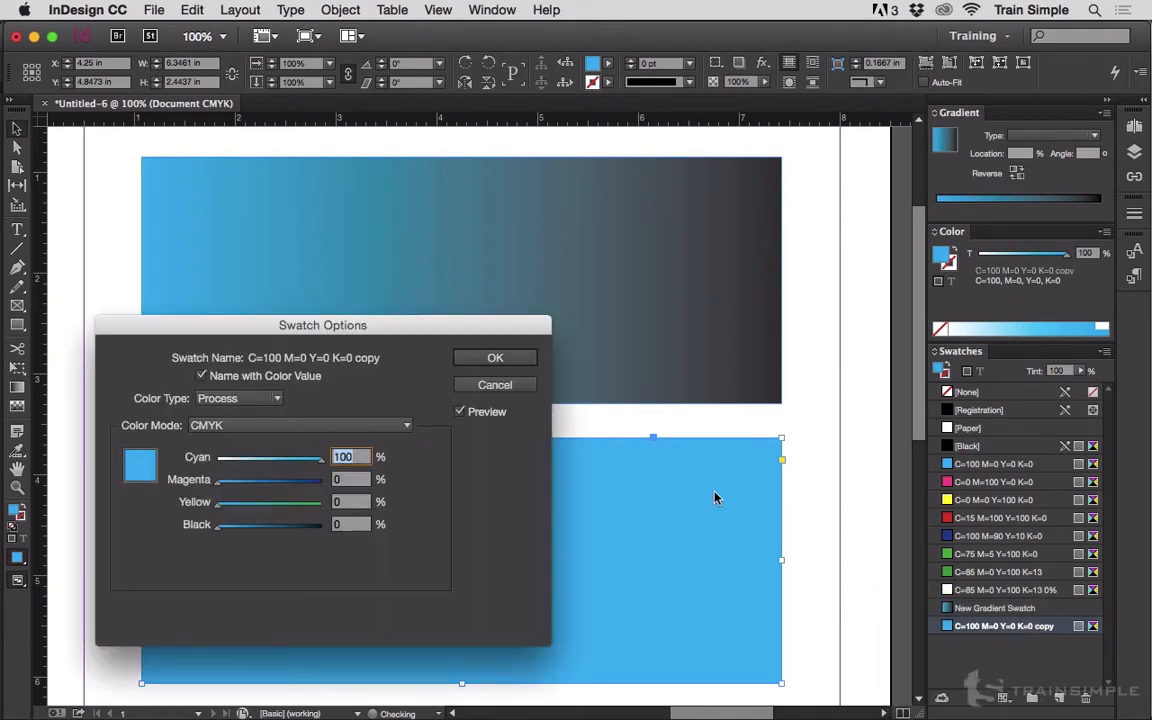
click(237, 398)
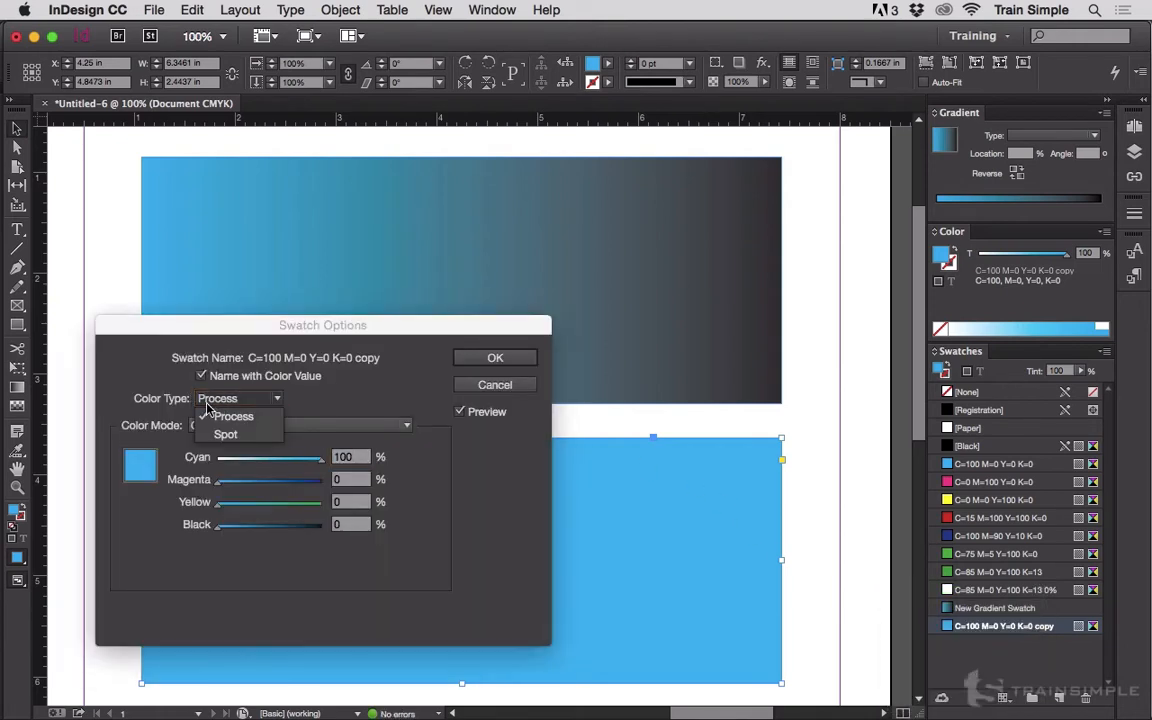
click(226, 434)
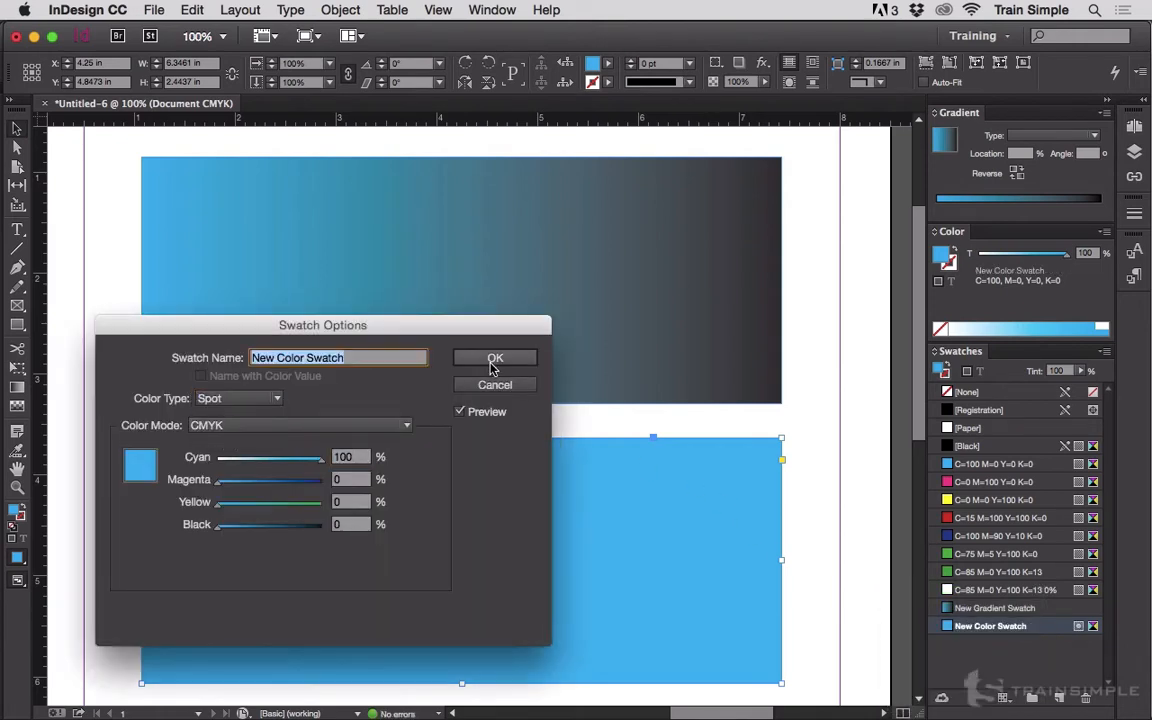
click(494, 358)
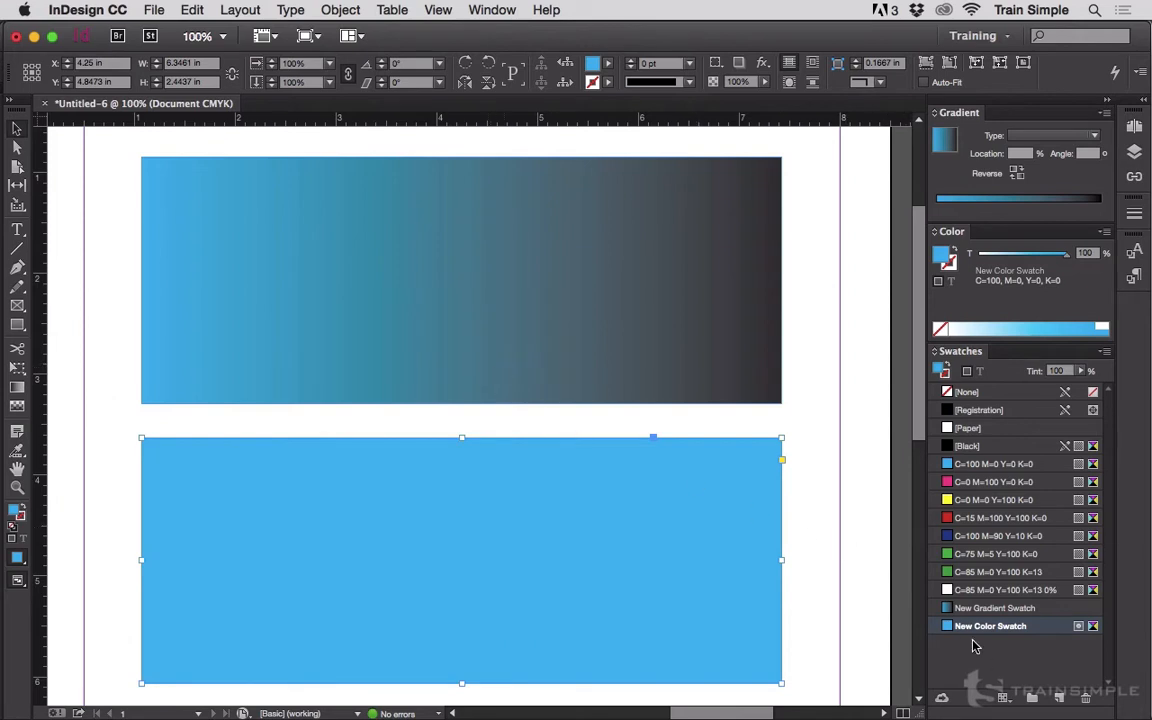
mouse_move(968, 631)
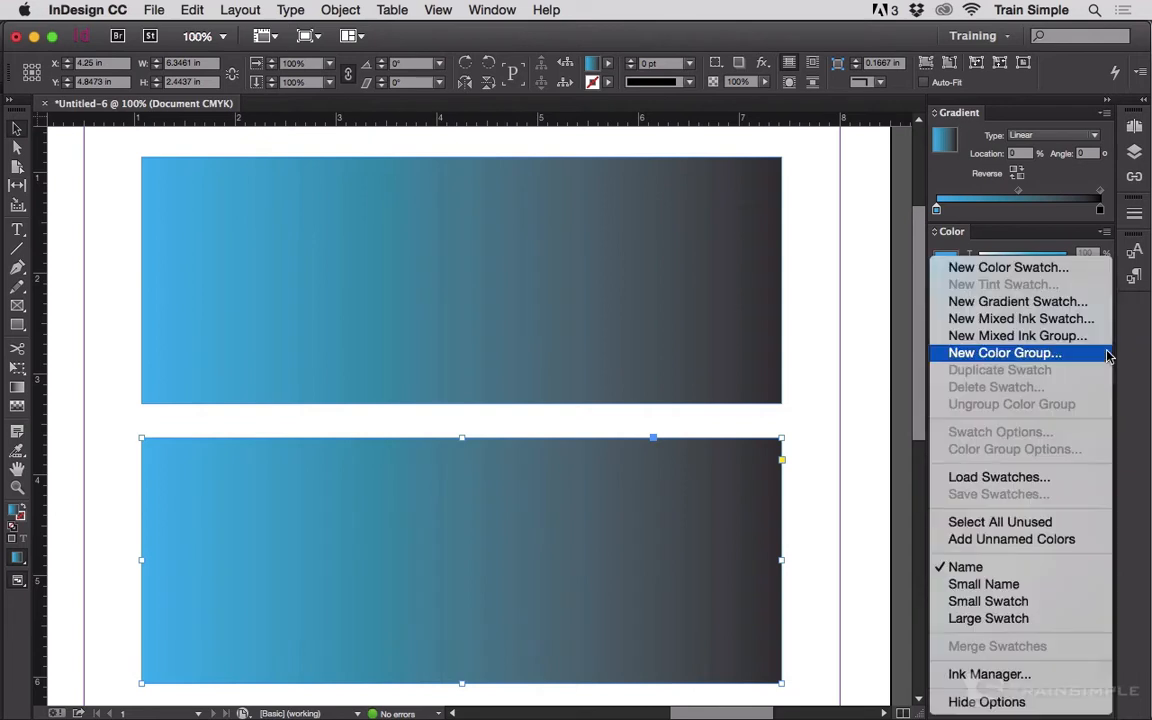
mouse_move(1019, 318)
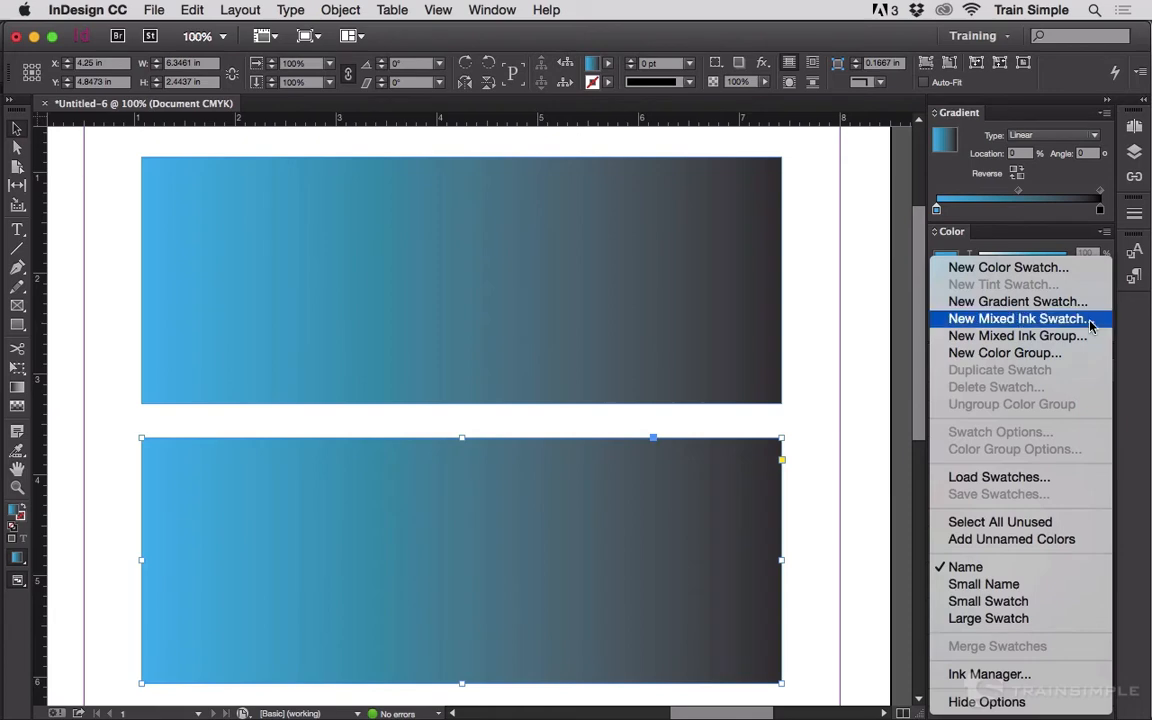
Create mixed ink swatch 'C 2 K Gradient' with New Color Swatch and Process Black at 100%
click(1017, 318)
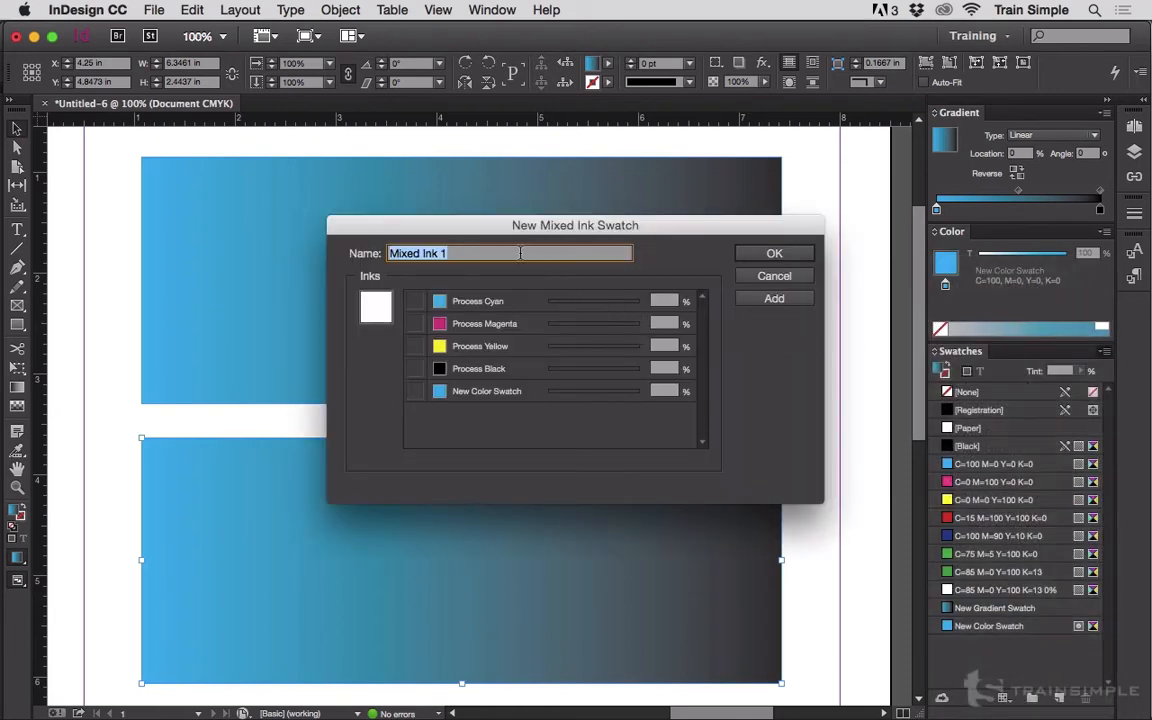
mouse_move(519, 253)
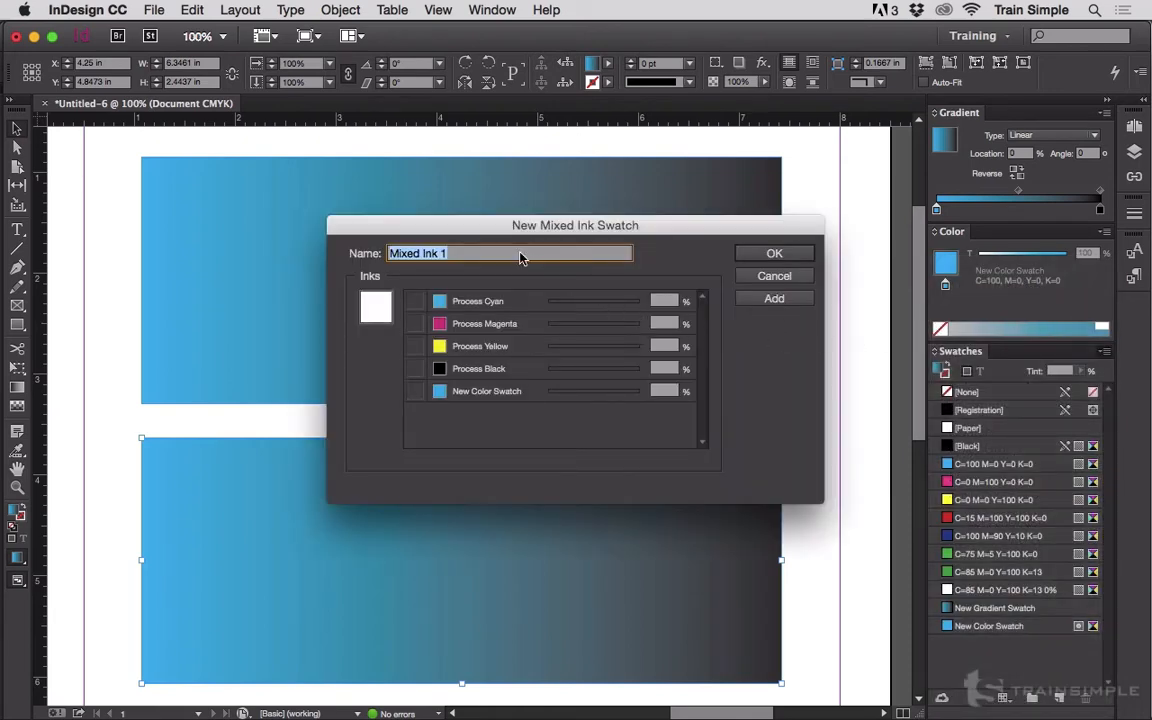
text(C 2 K)
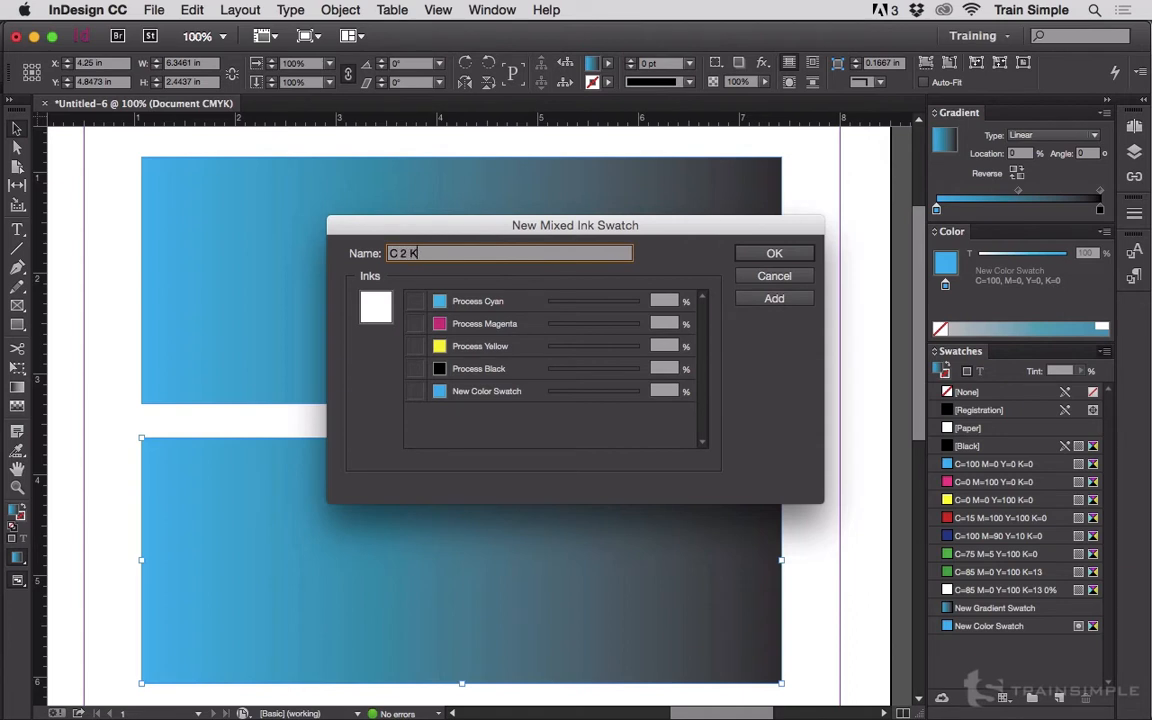
text(Gradient)
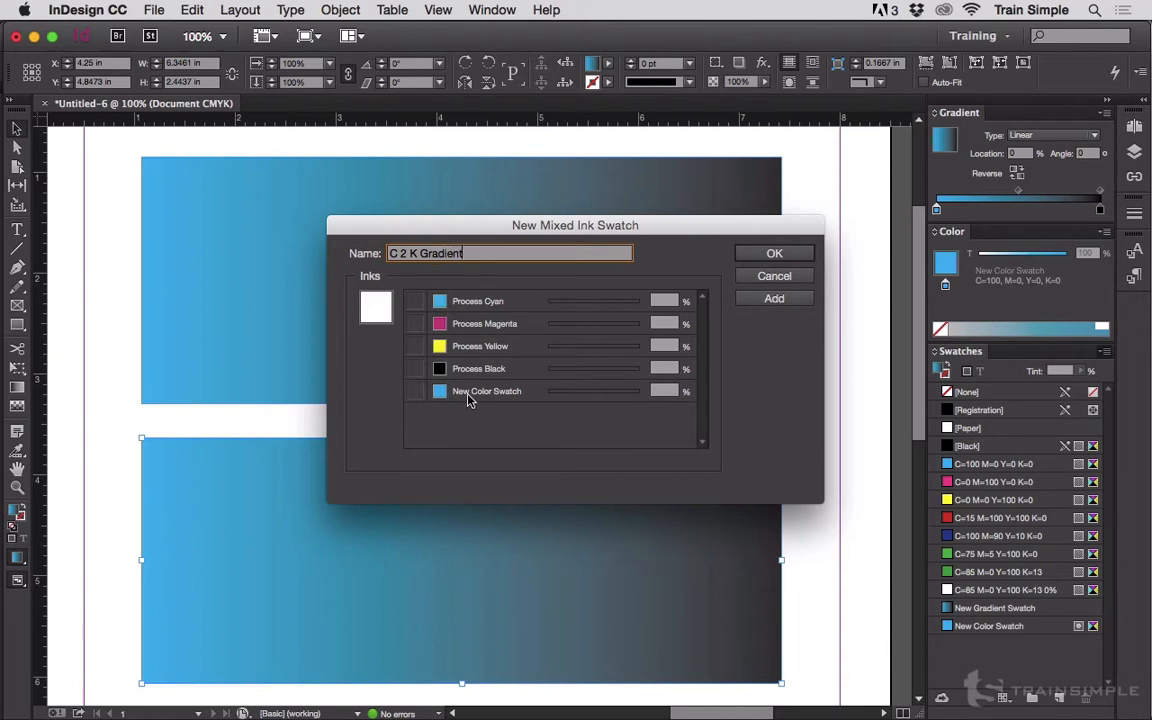
mouse_move(498, 390)
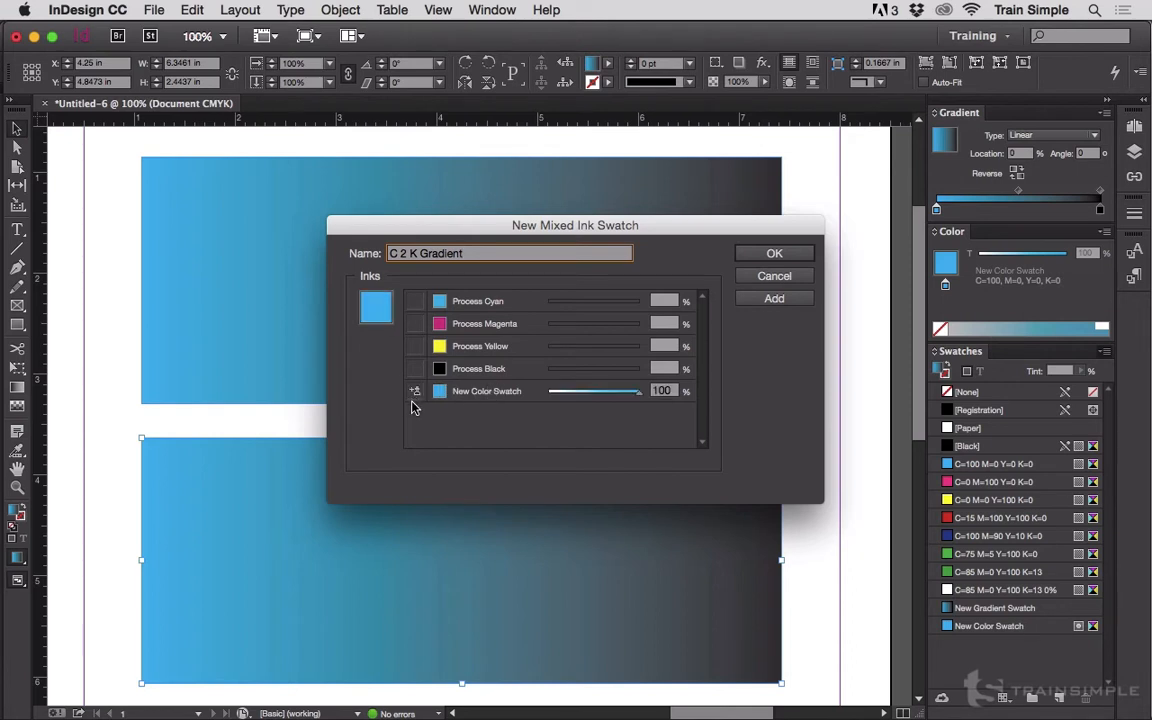
click(414, 368)
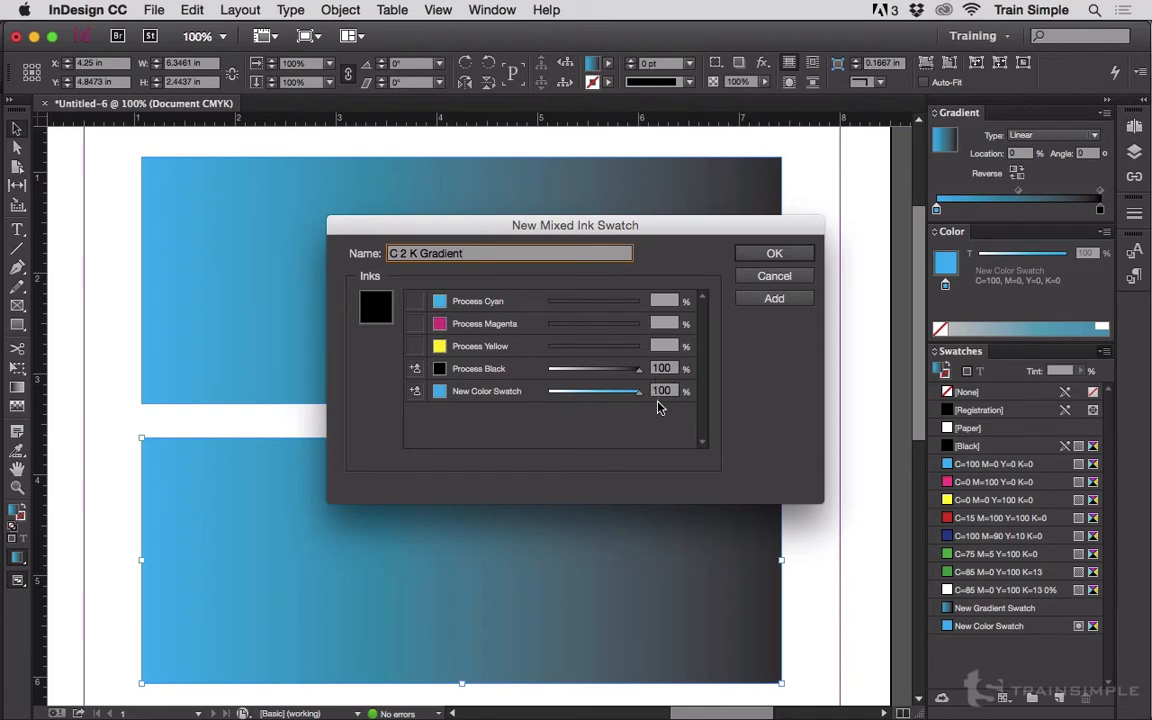
click(508, 253)
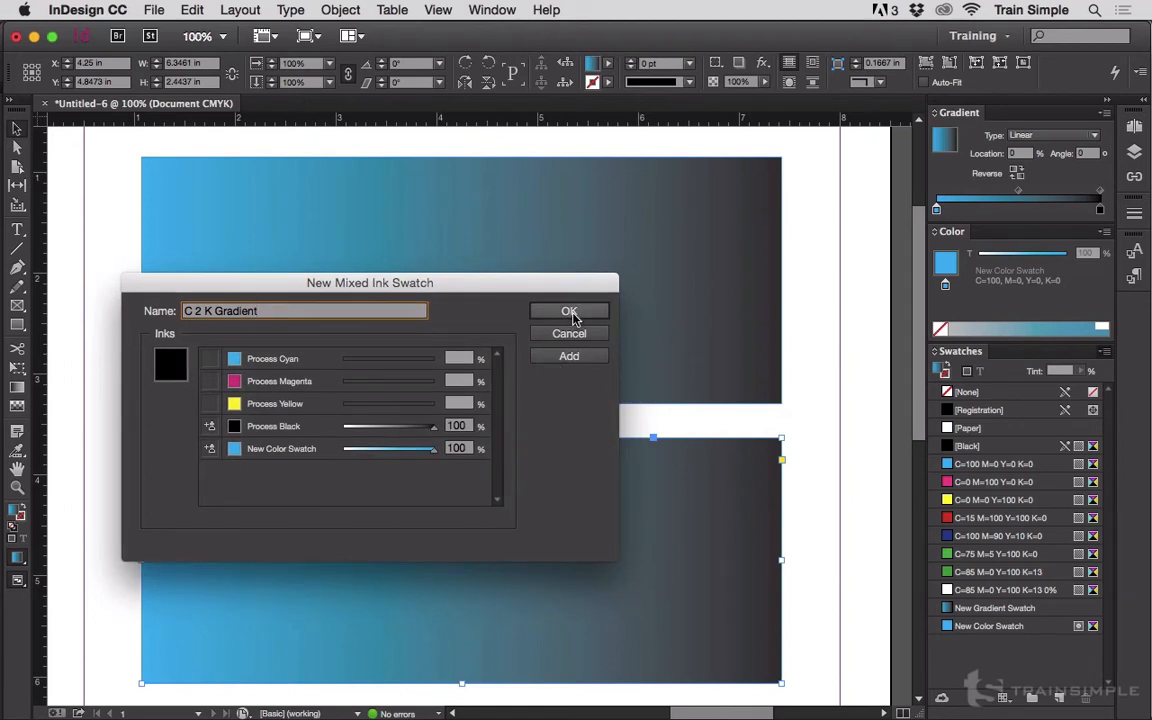
Recolour the gradient's right black stop with the C 2 K Gradient mixed ink
click(569, 311)
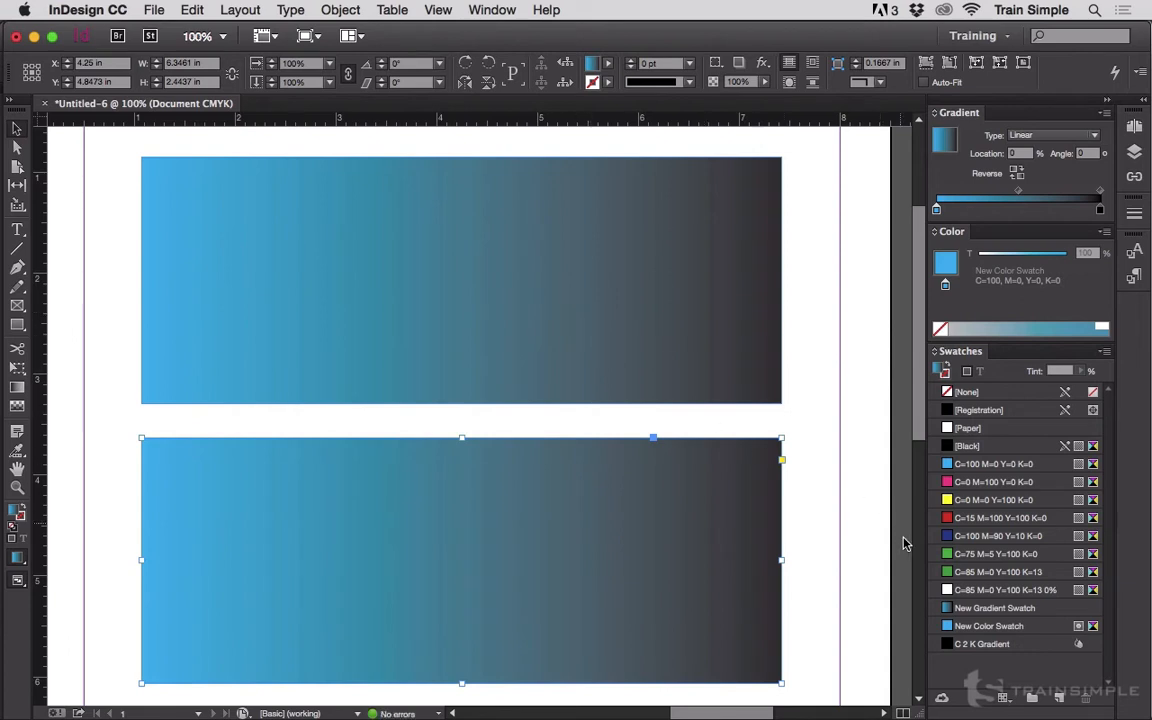
click(1000, 643)
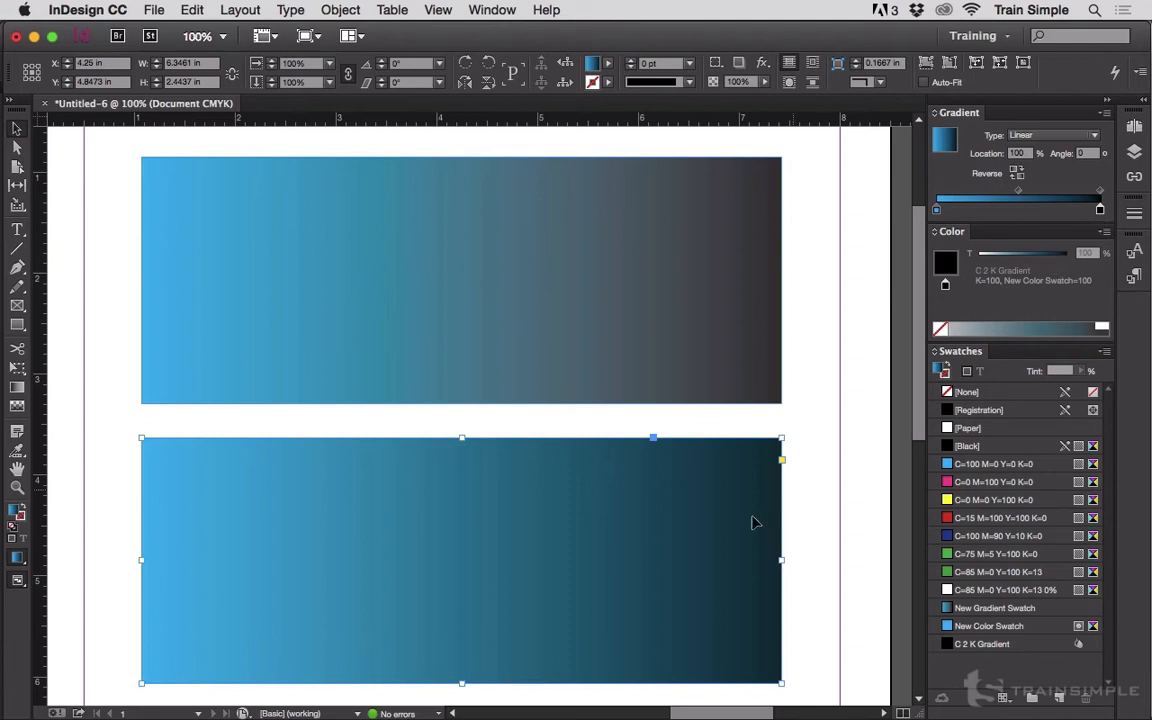
mouse_move(455, 555)
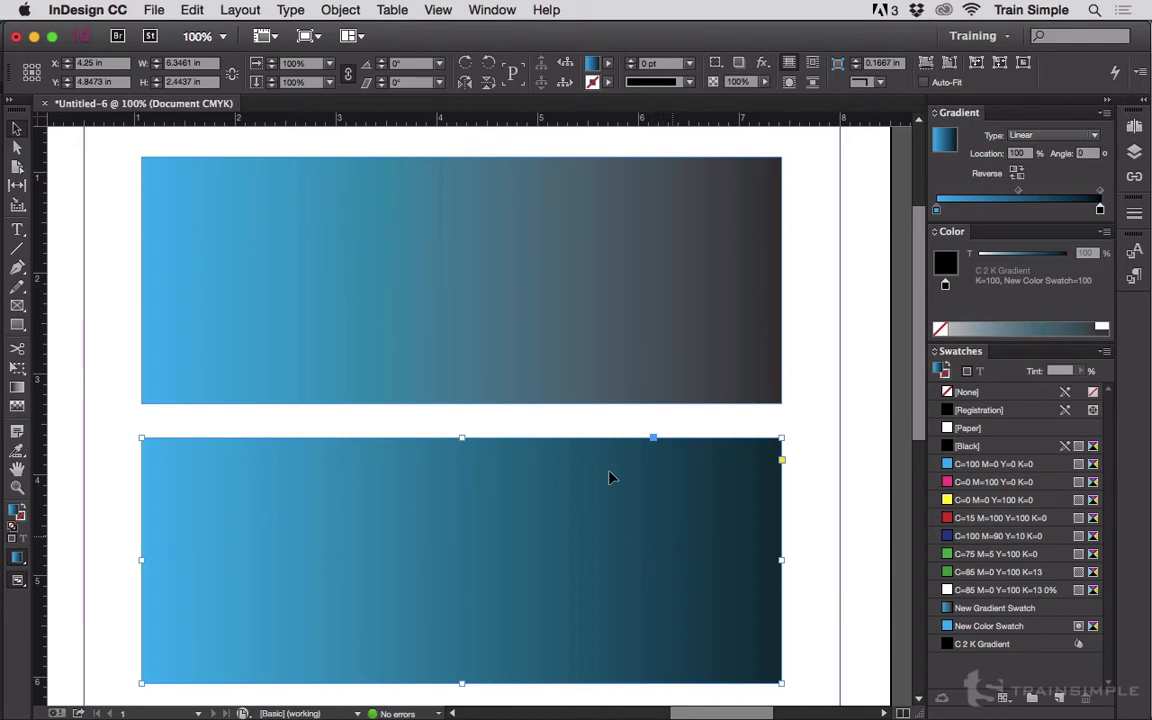
mouse_move(418, 175)
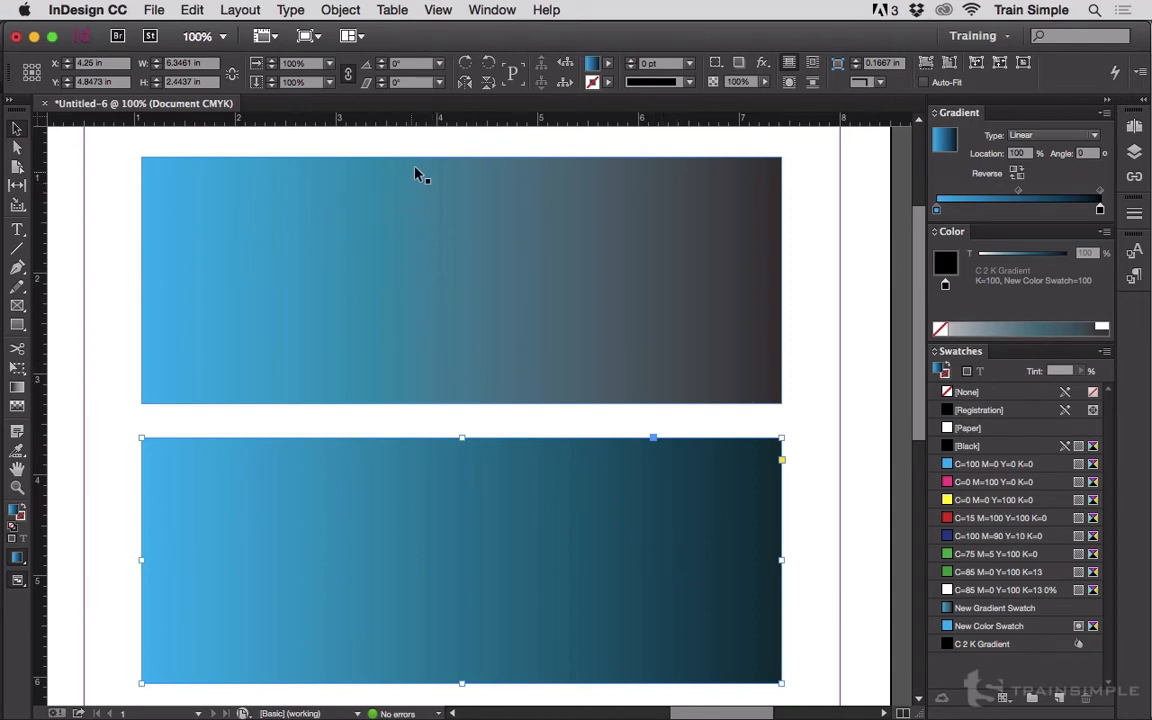
mouse_move(477, 210)
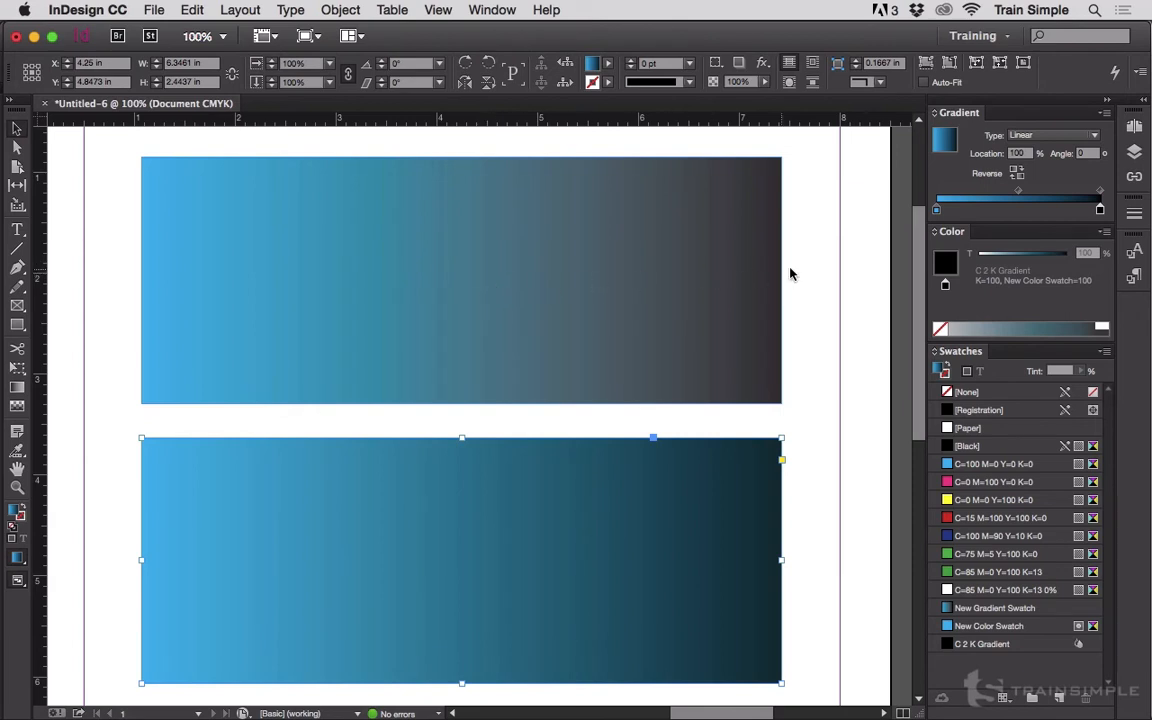
mouse_move(584, 508)
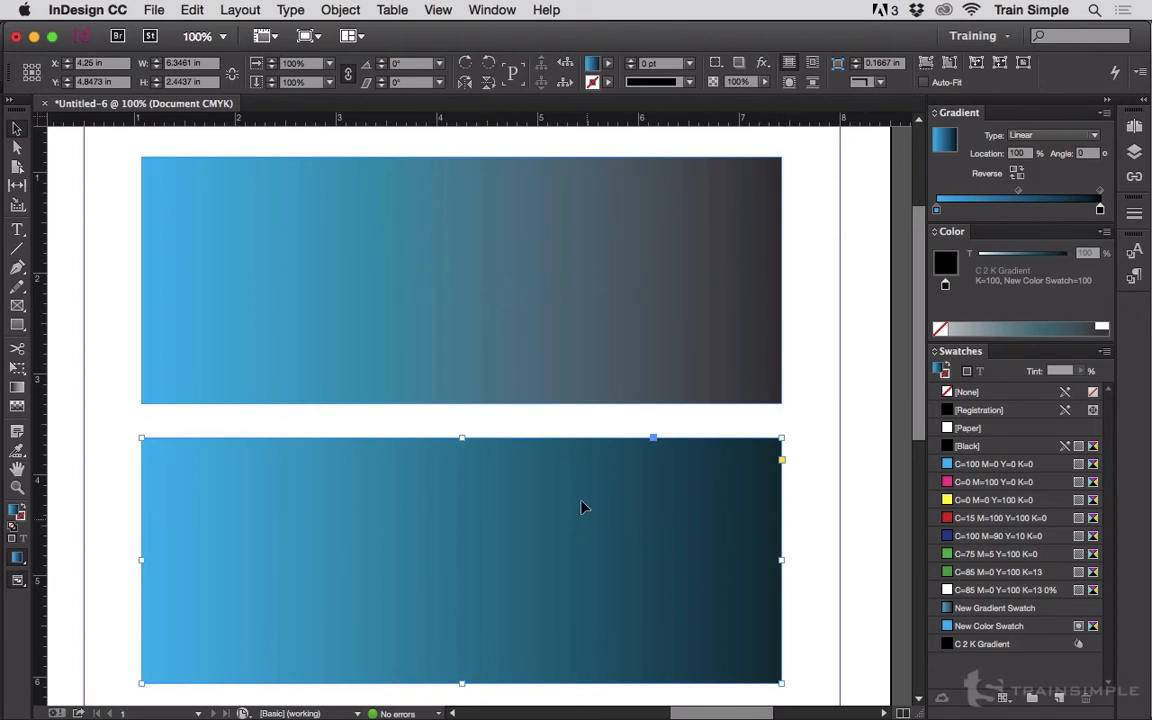
mouse_move(612, 488)
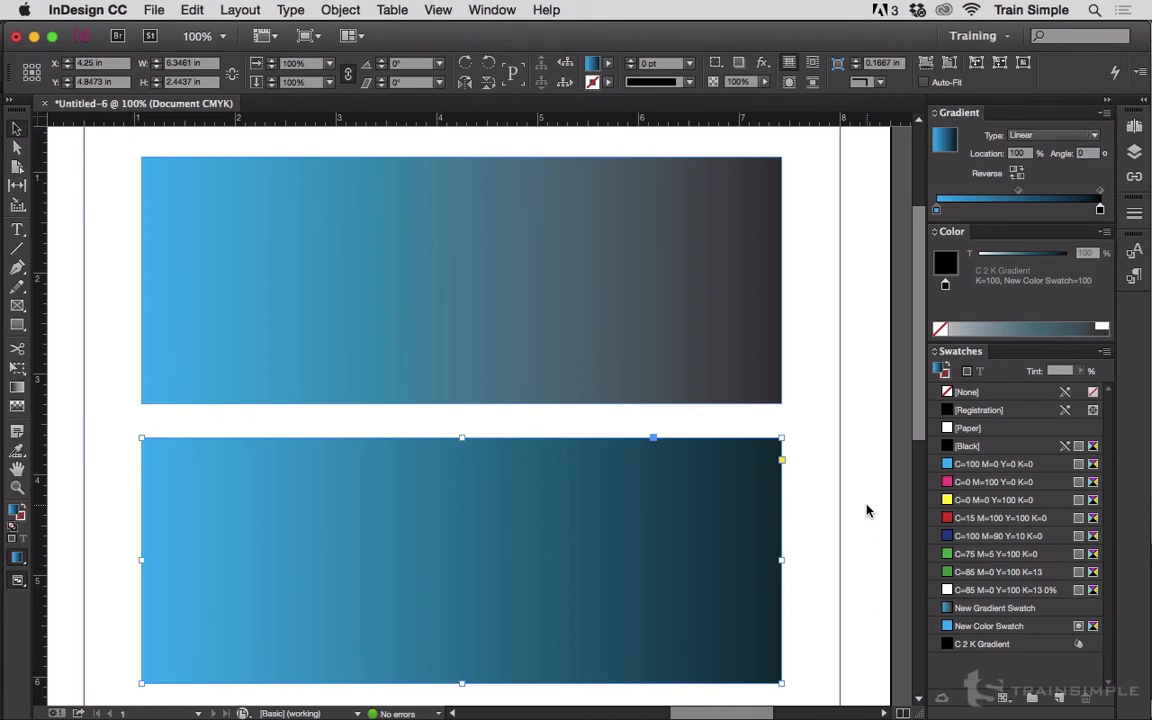
mouse_move(867, 525)
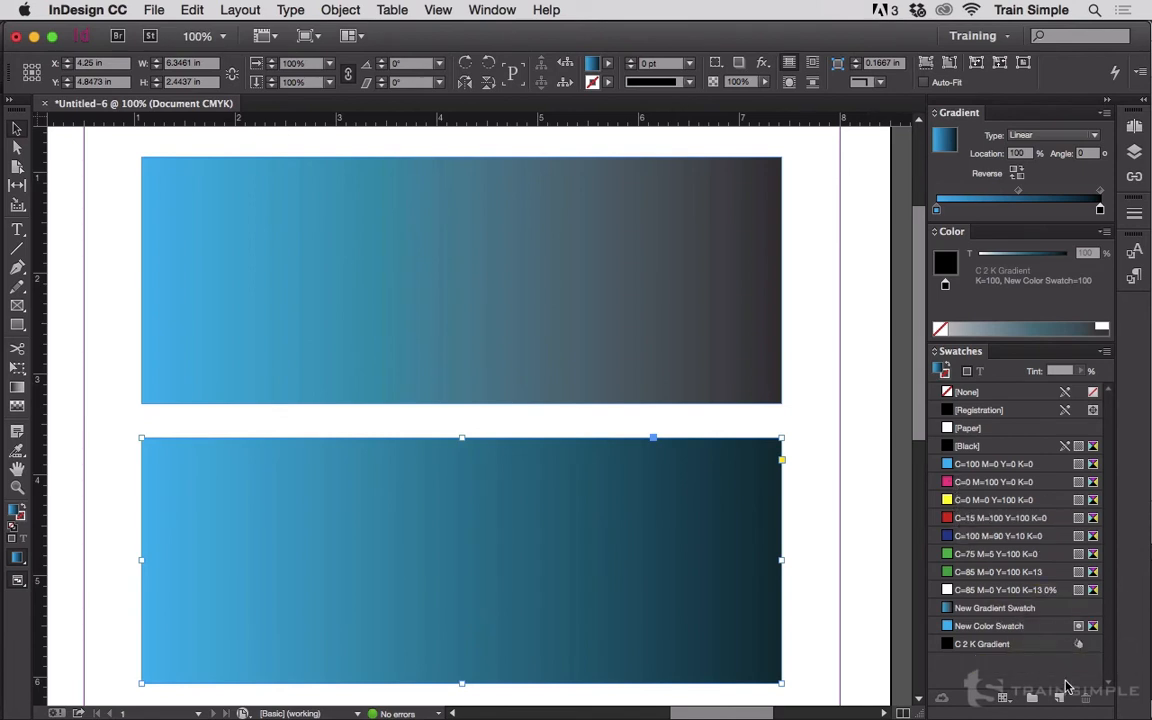
Add a spot colour swatch from the PANTONE+ Solid Coated library, choosing PANTONE 286 C
click(1105, 351)
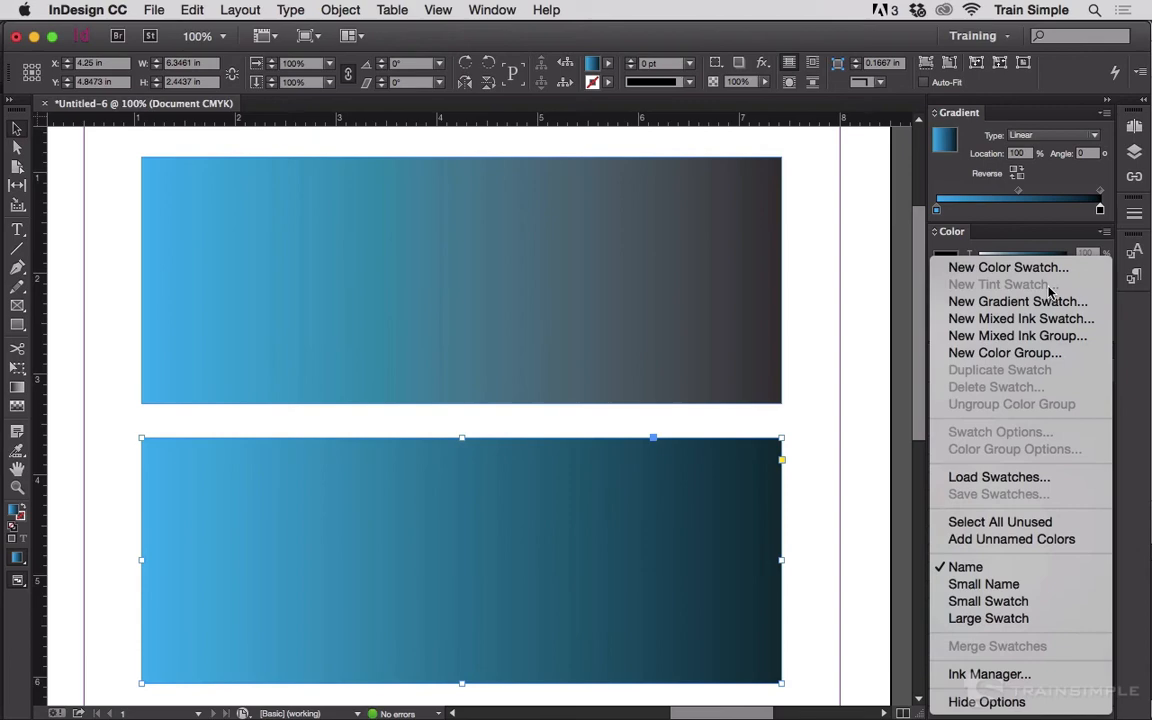
click(1021, 318)
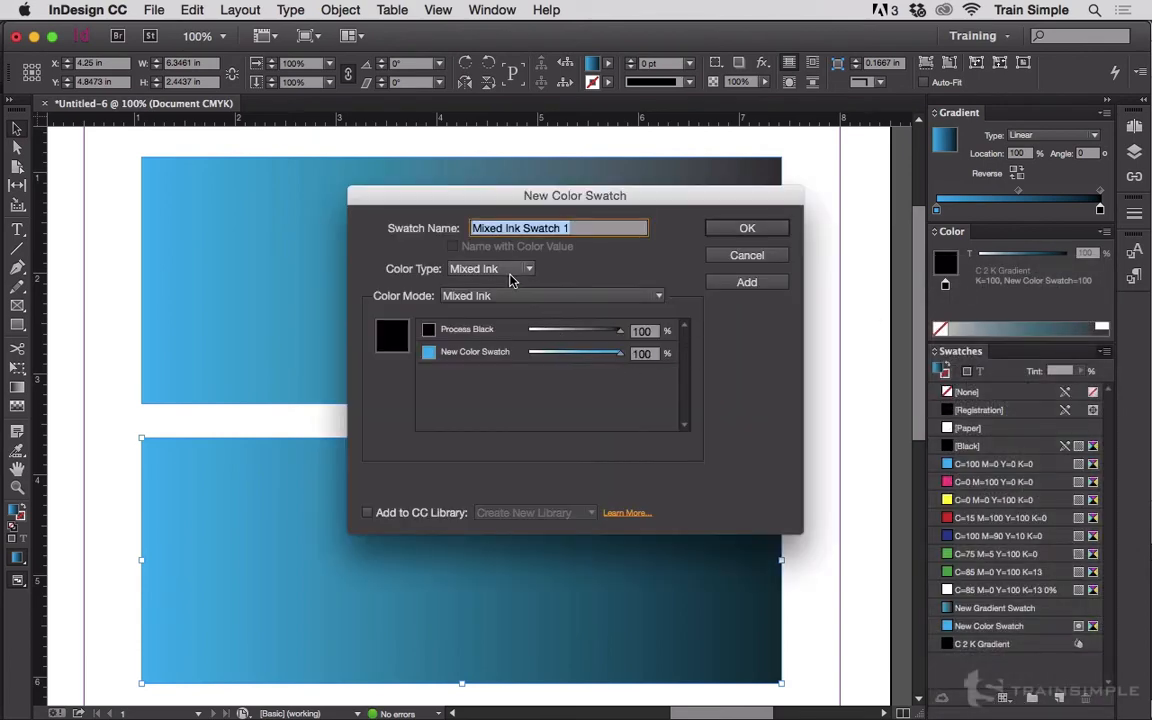
click(490, 268)
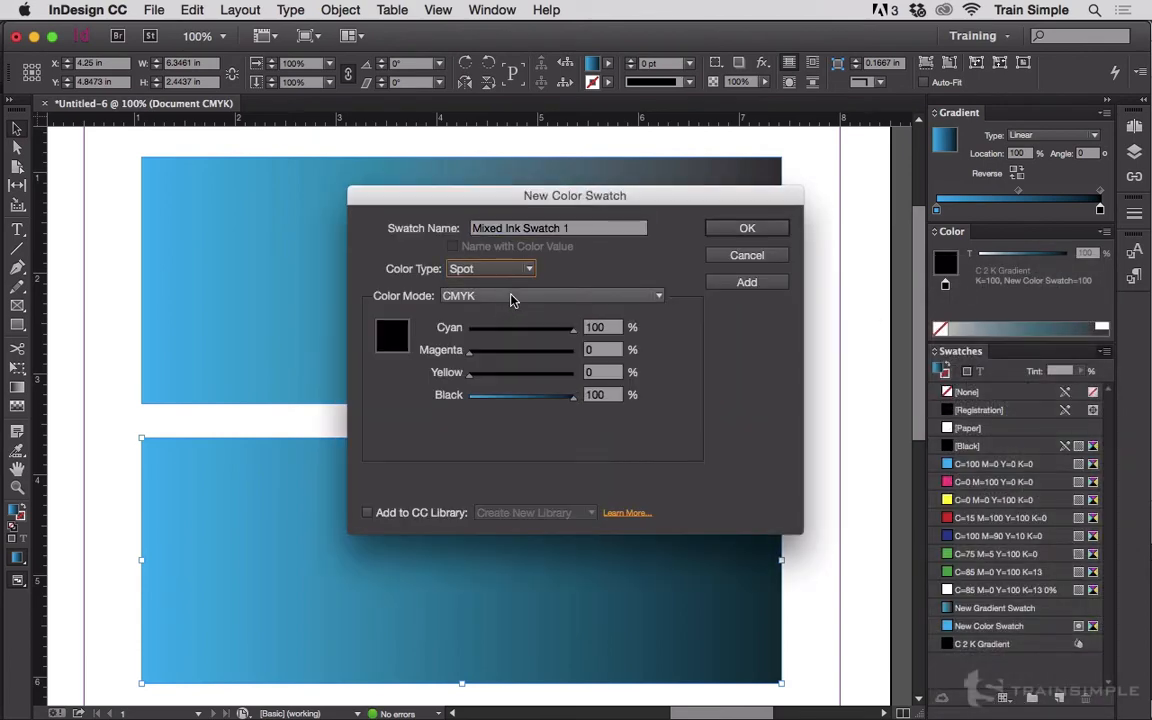
click(551, 295)
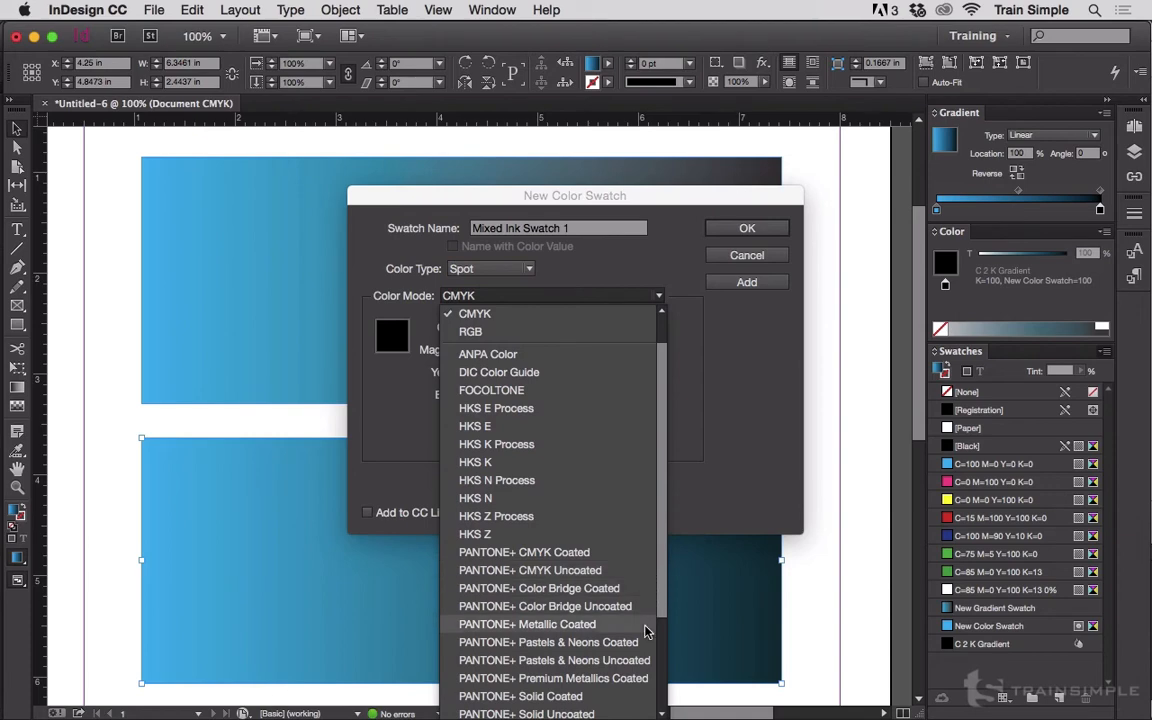
scroll(down, 3)
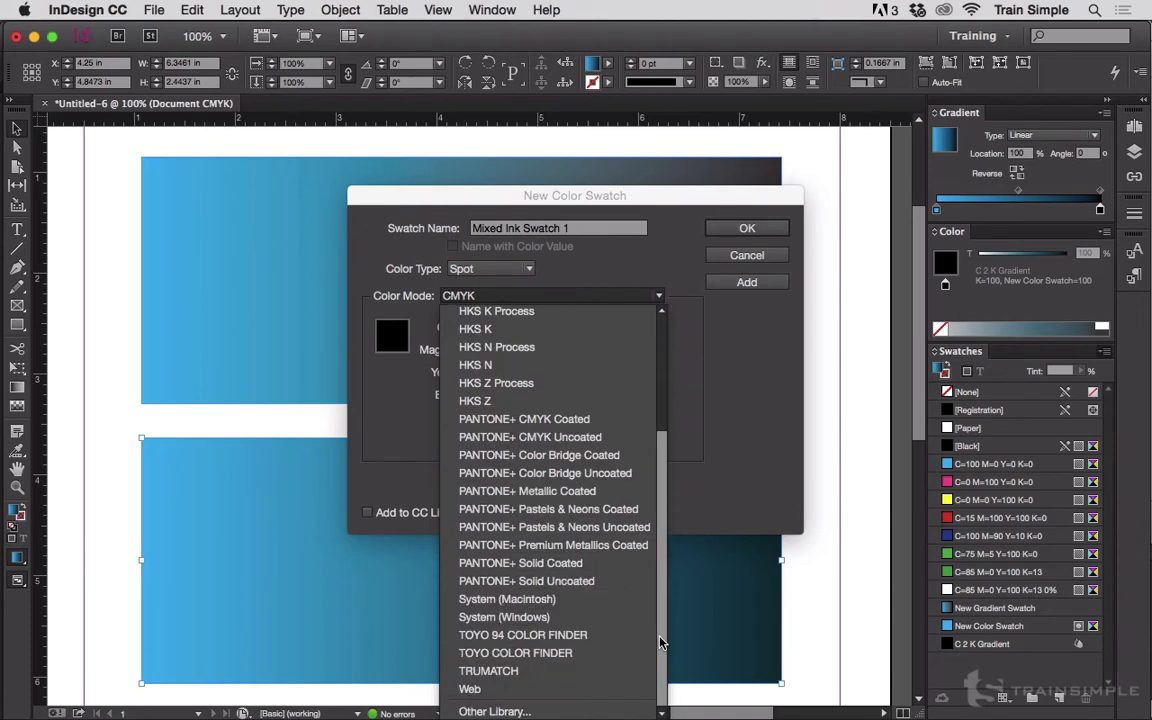
click(520, 562)
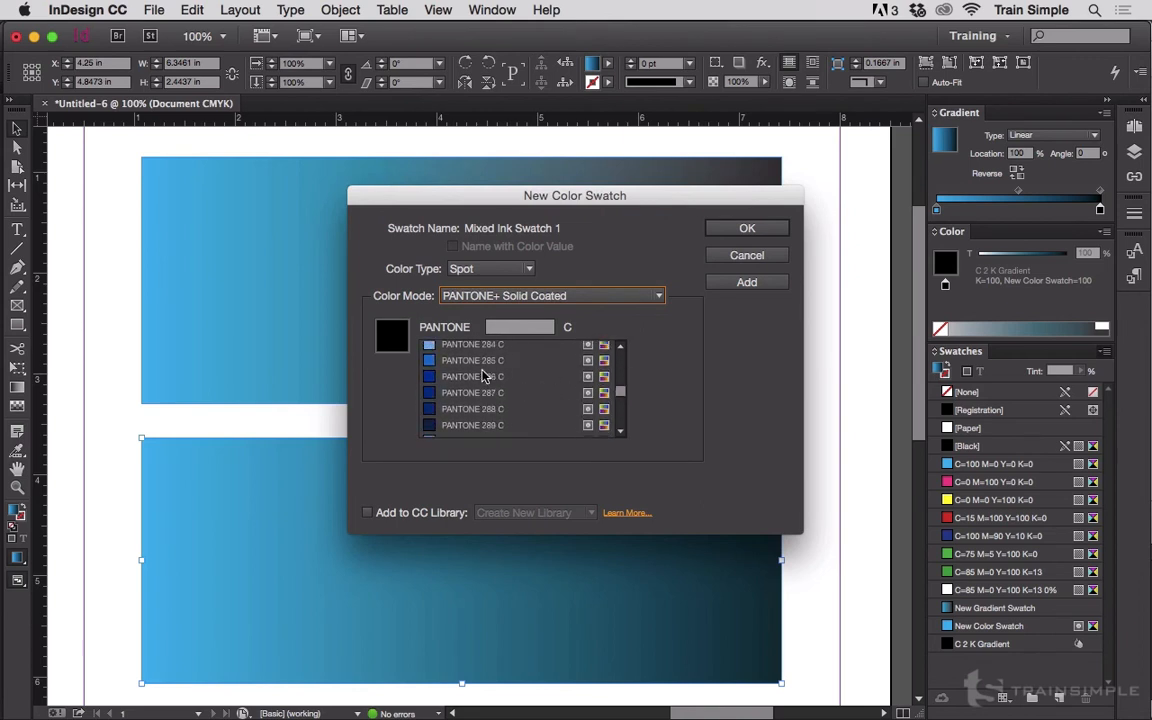
click(472, 360)
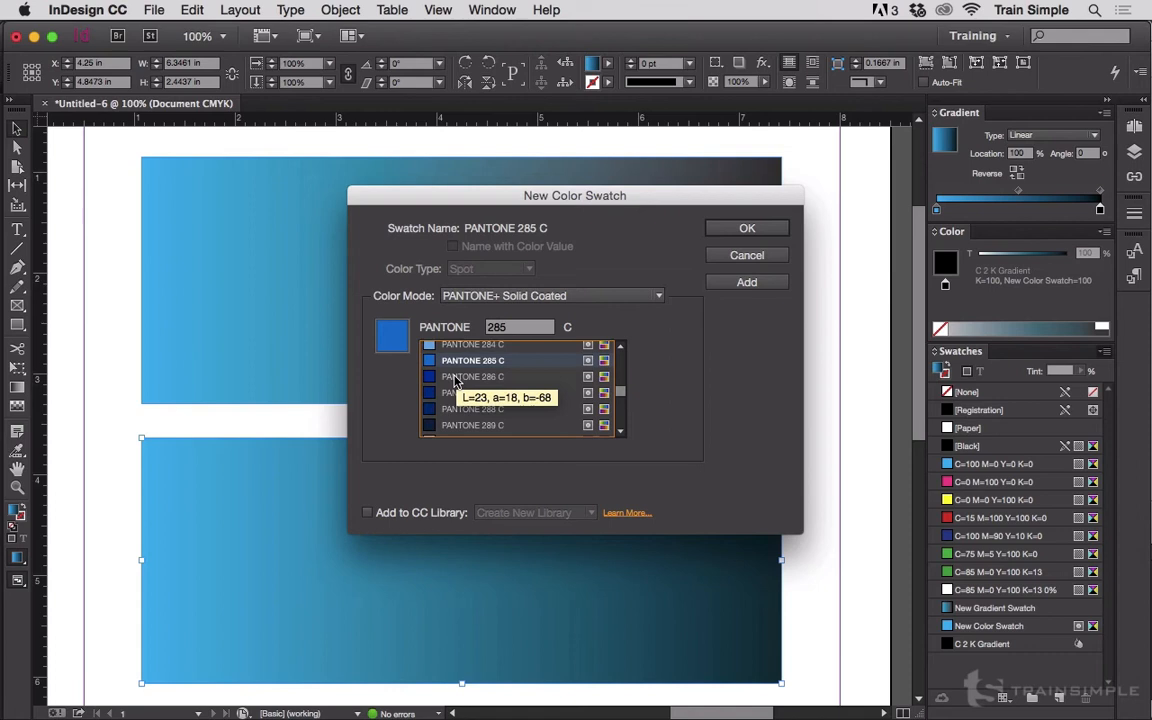
click(473, 376)
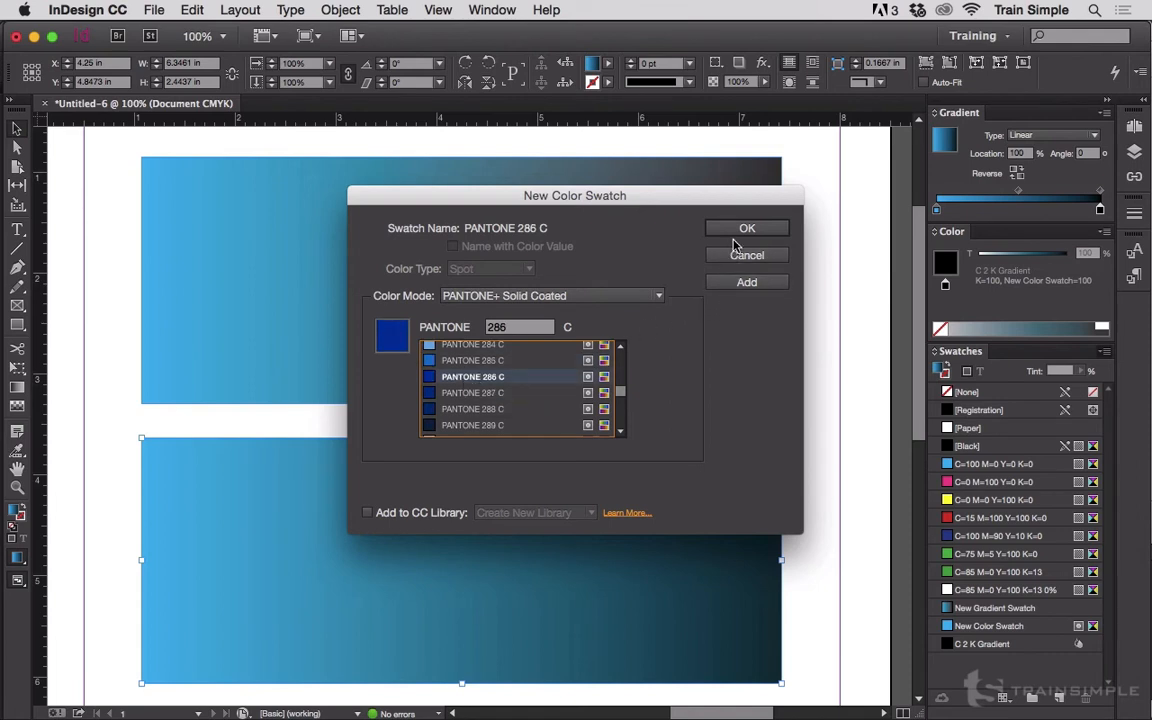
click(746, 228)
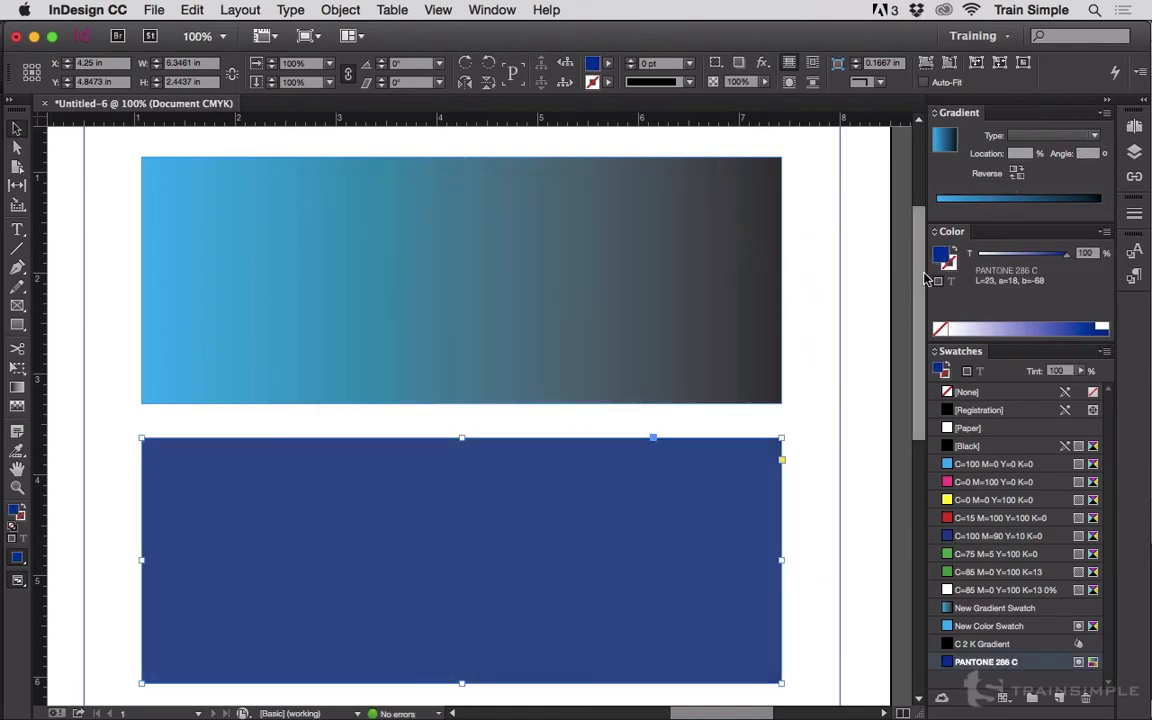
Reset the bottom rectangle's gradient Type back to Linear
click(1092, 135)
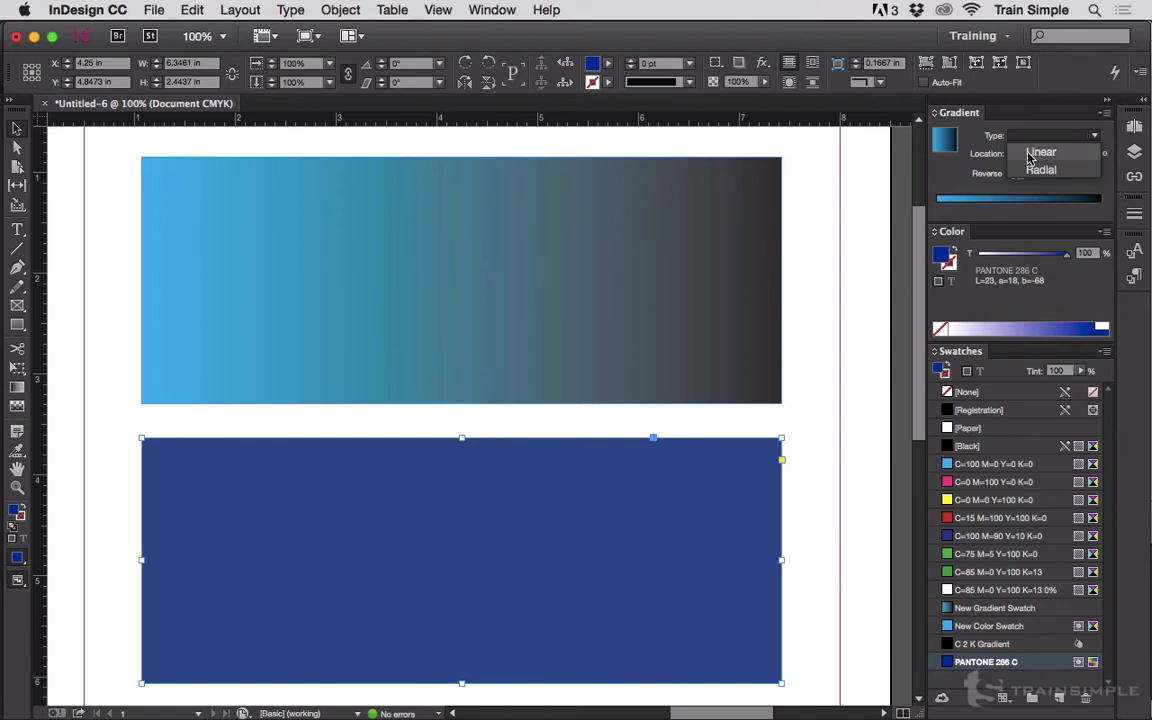
click(1041, 152)
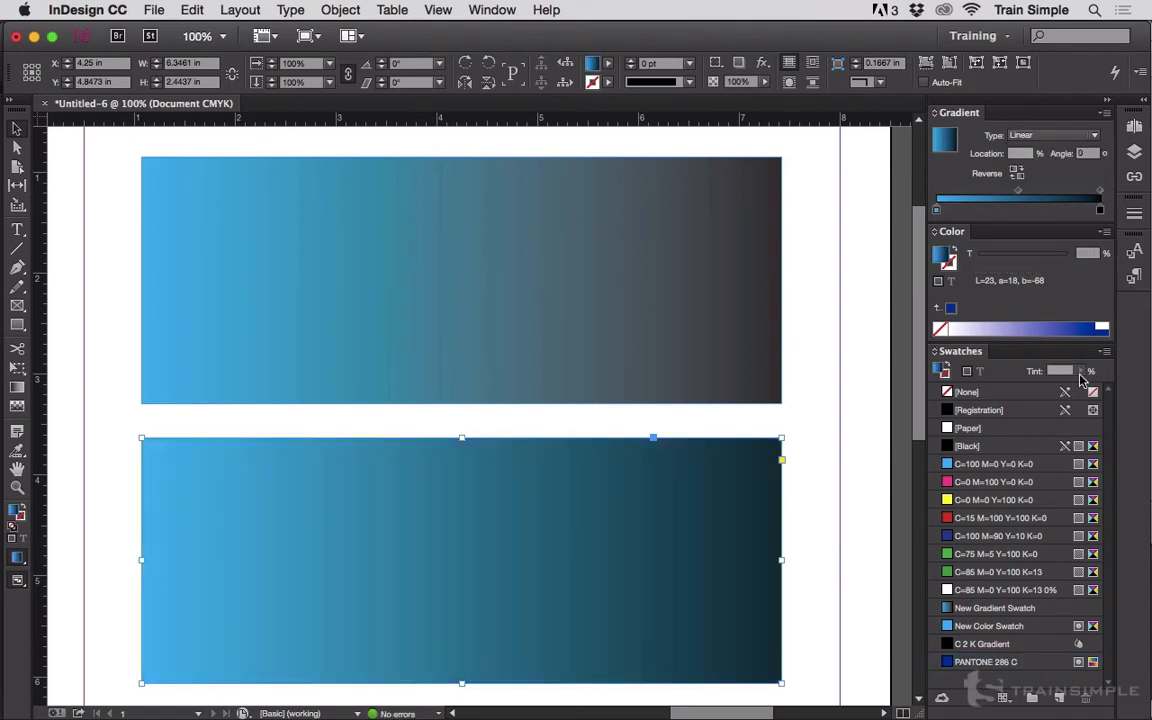
click(1105, 351)
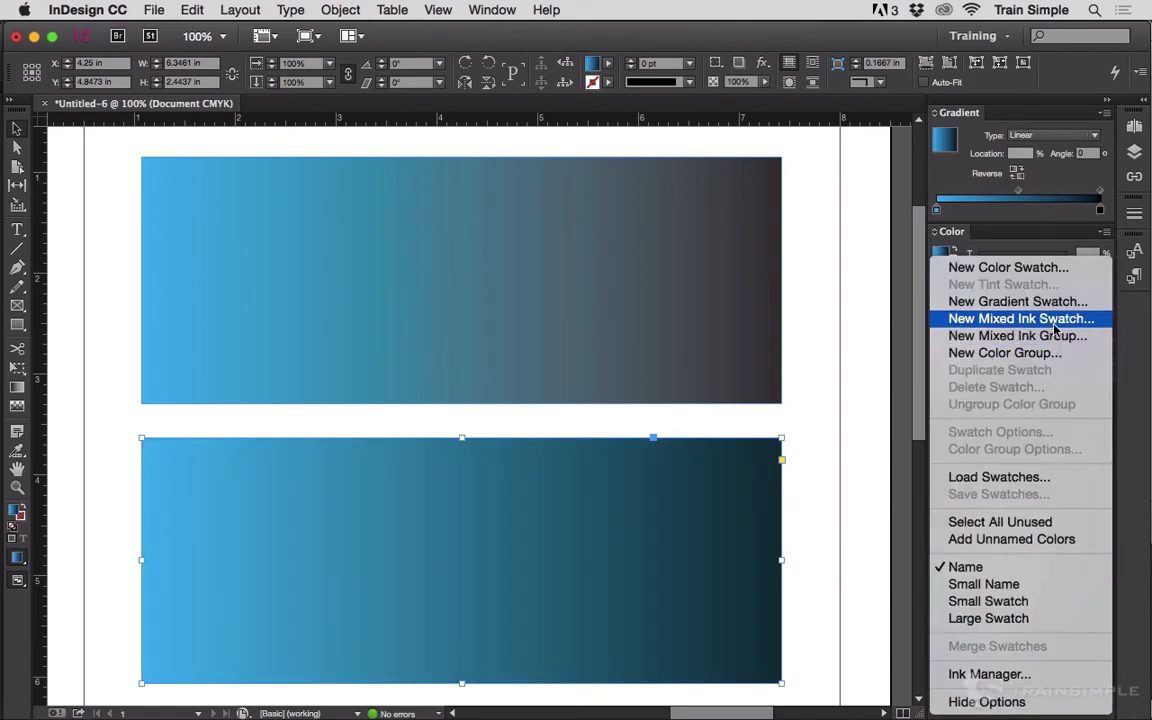
Create mixed ink swatch 'PMS 286 C + 100% K' with PANTONE 286 C and Process Black at 100%
click(1020, 318)
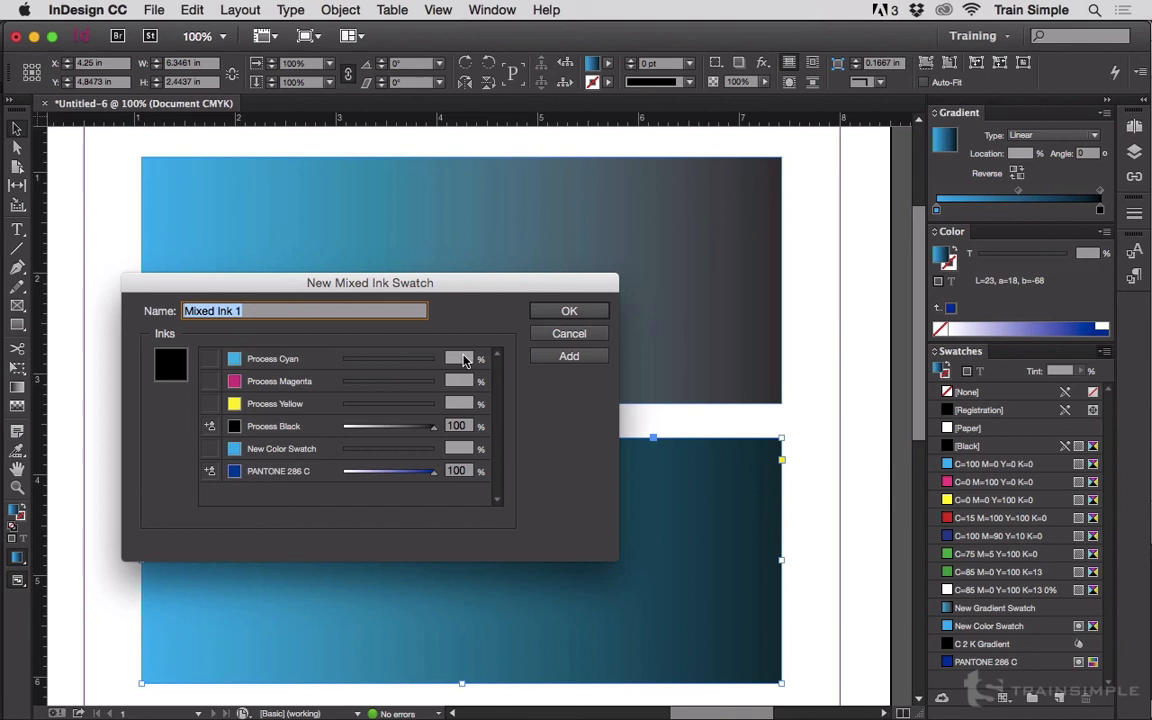
text(PW)
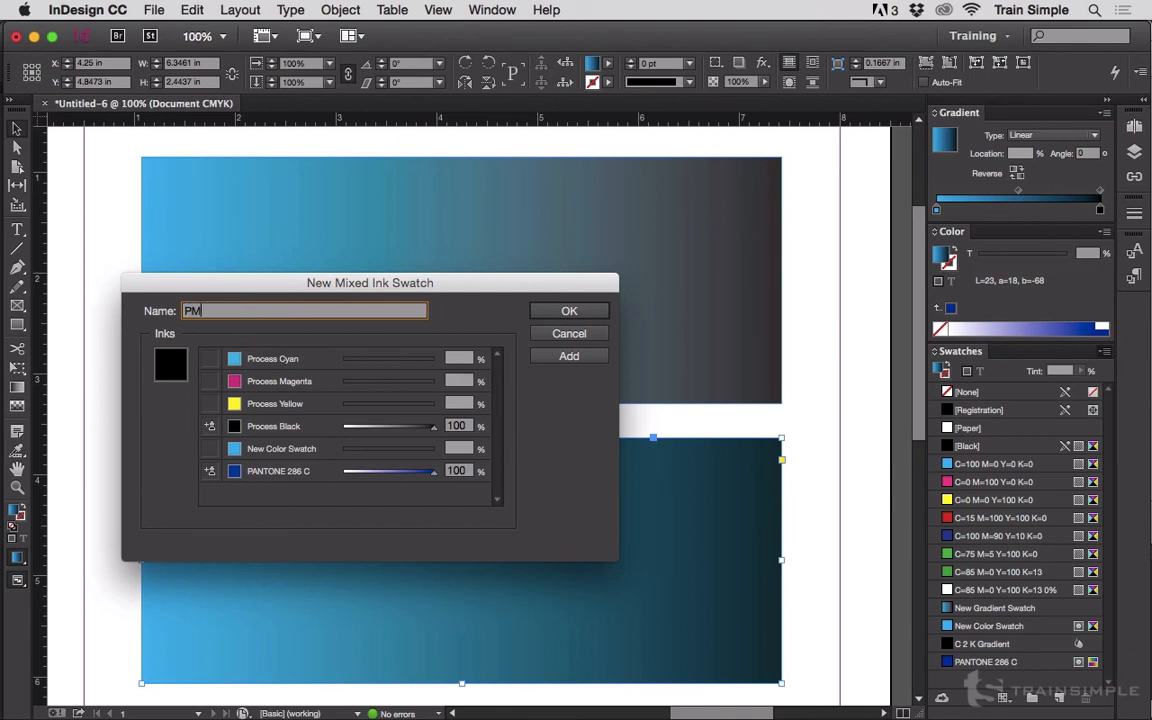
text(MS 286 C)
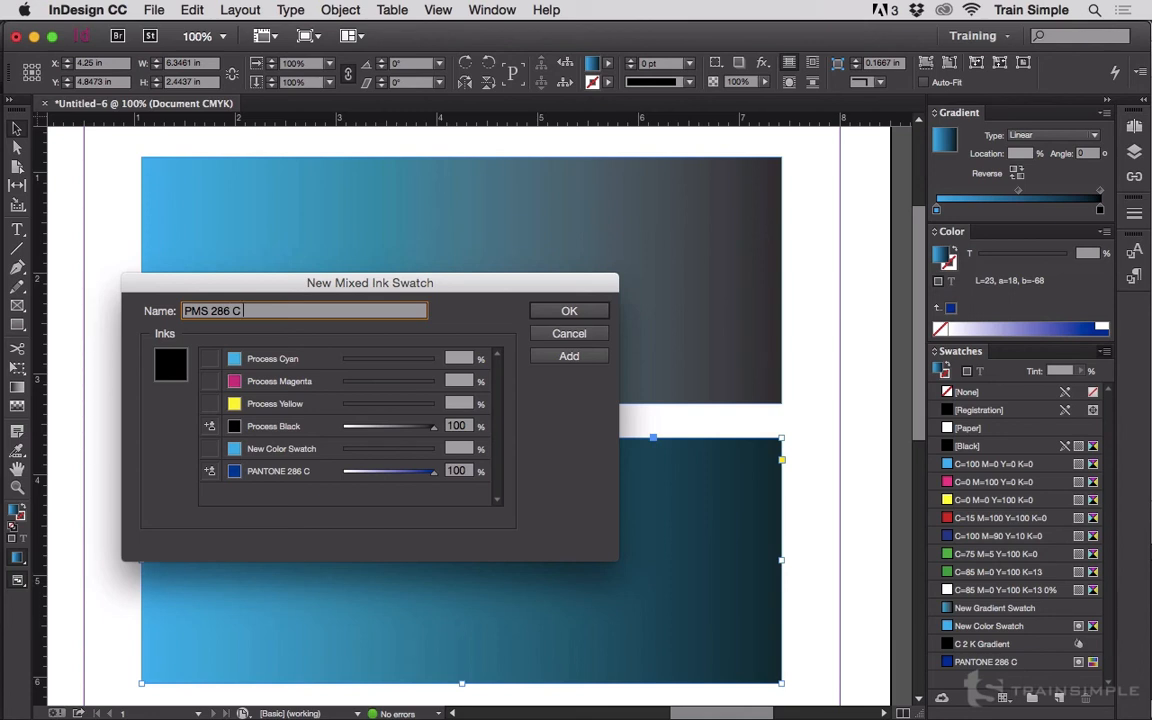
text(+ 100% K)
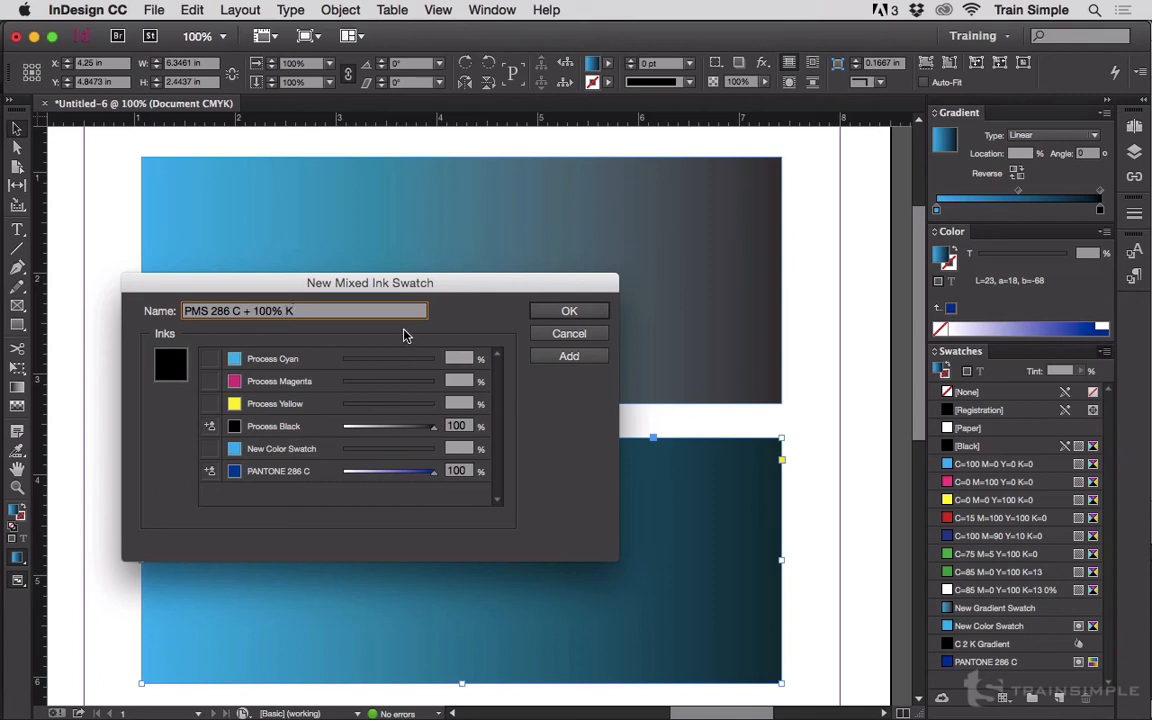
click(568, 310)
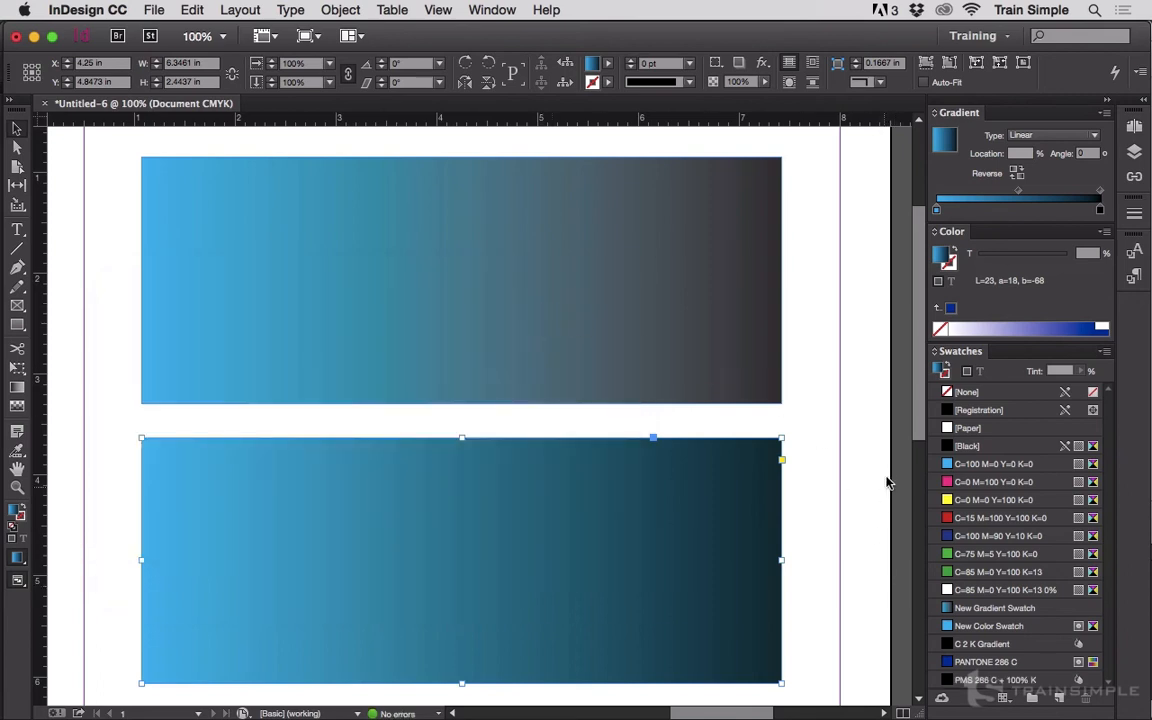
Drag the PANTONE 286 C swatch onto the gradient ramp as a stop near the left end
click(990, 661)
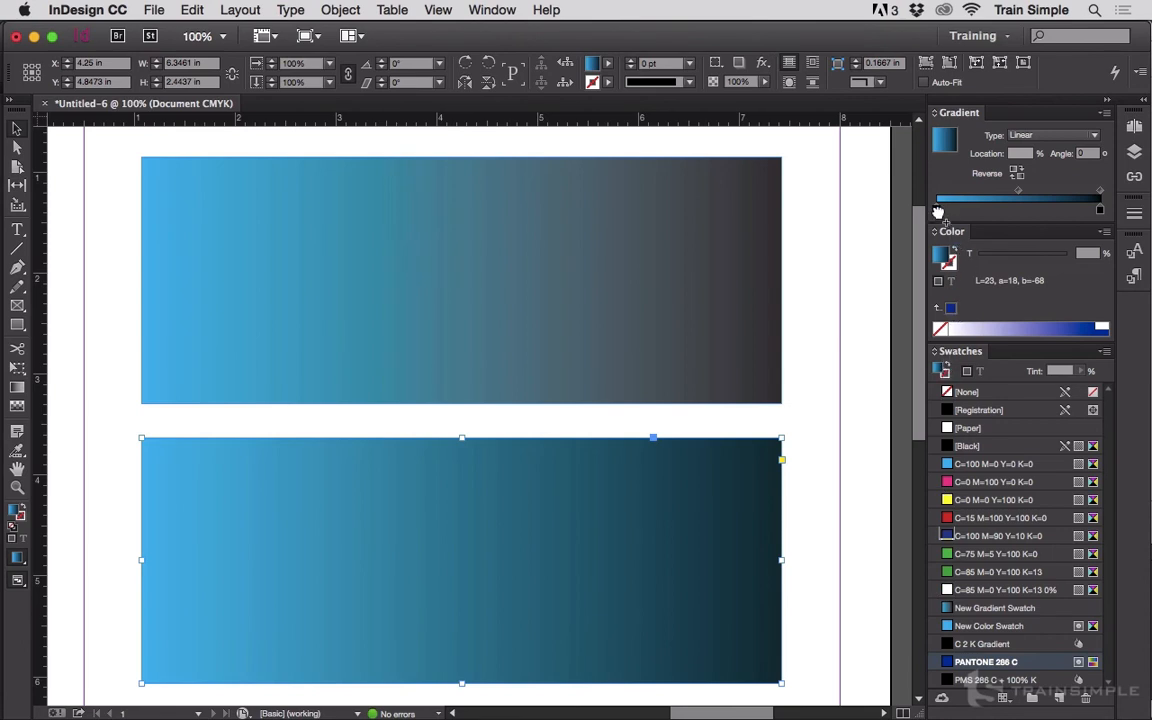
drag(940, 198, 960, 198)
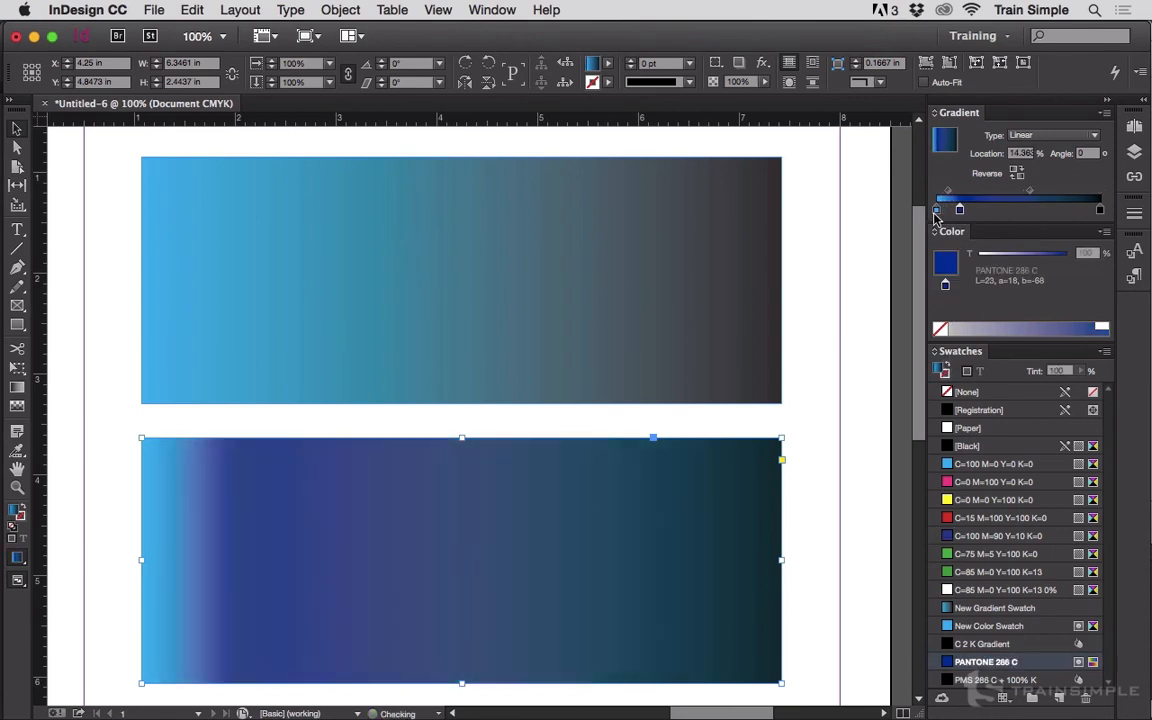